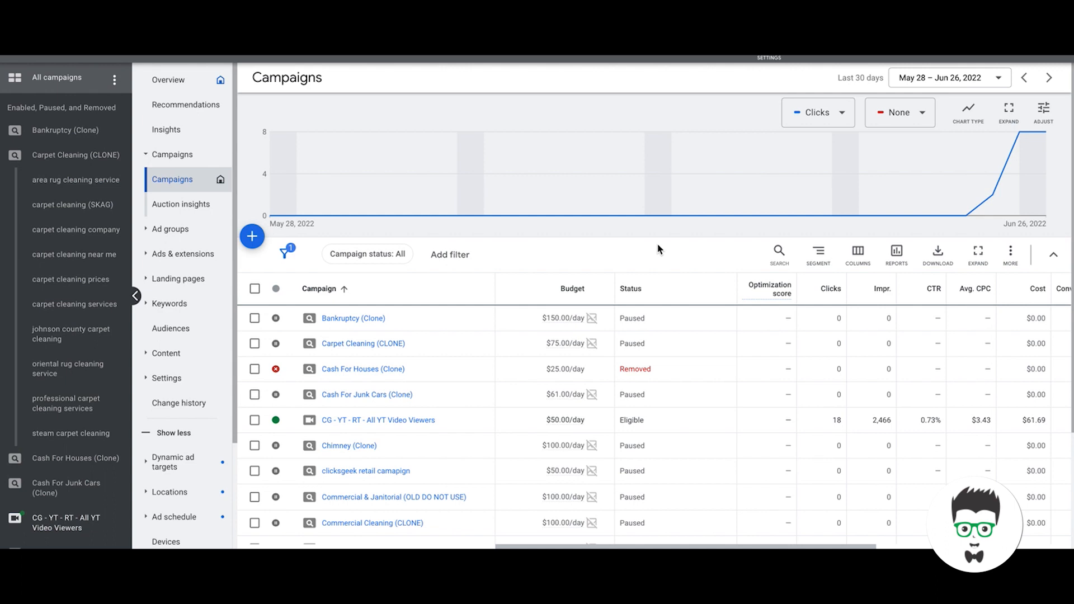
mouse_move(551, 262)
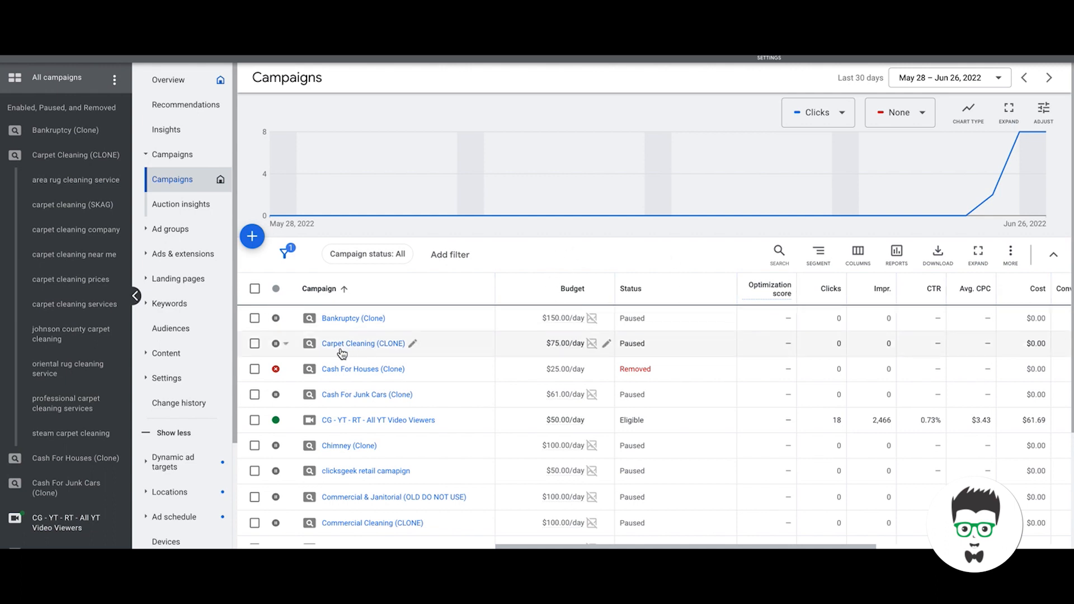
mouse_move(362, 351)
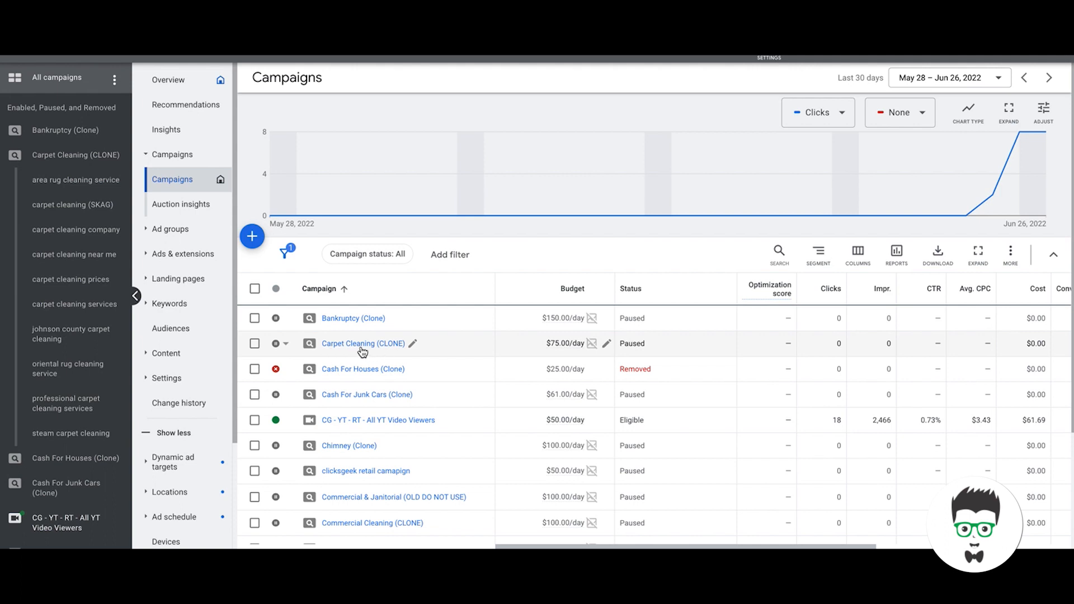
- Open the Carpet Cleaning (CLONE) campaign from the Campaigns table
click(363, 343)
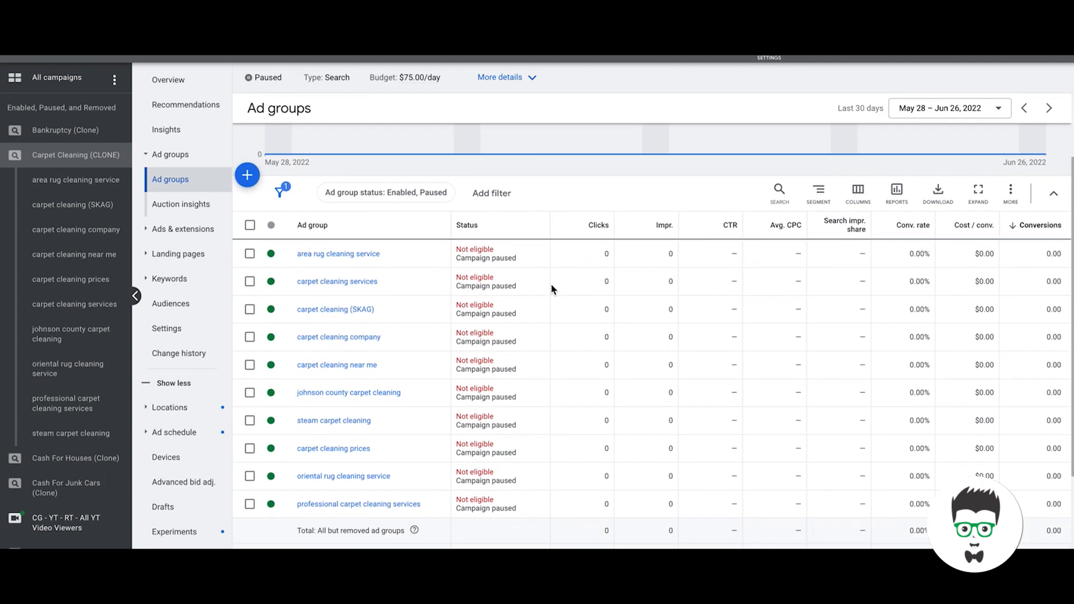
scroll(down, 3)
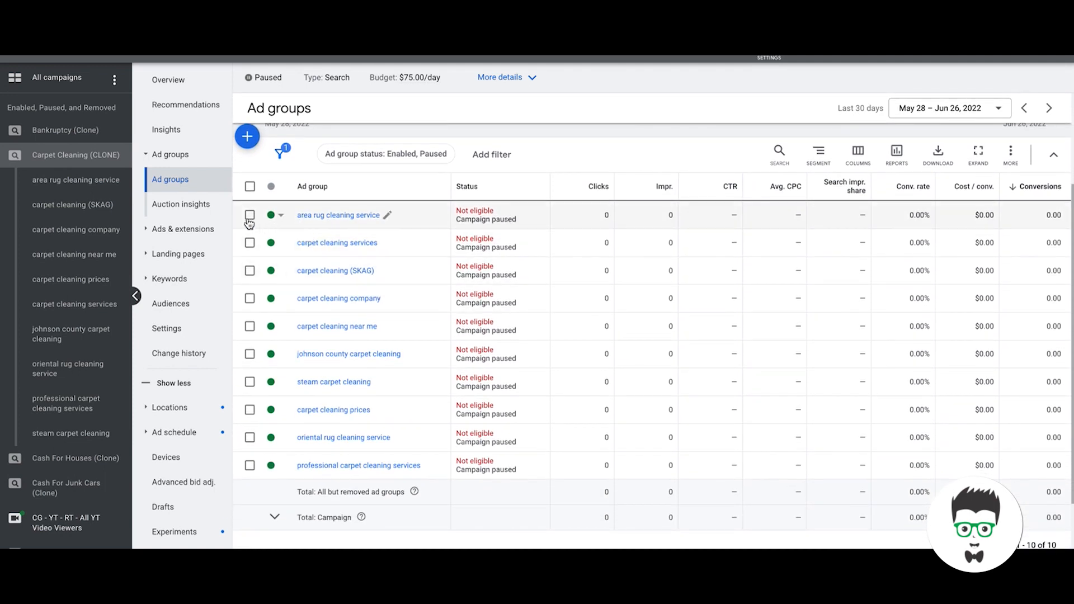
mouse_move(356, 227)
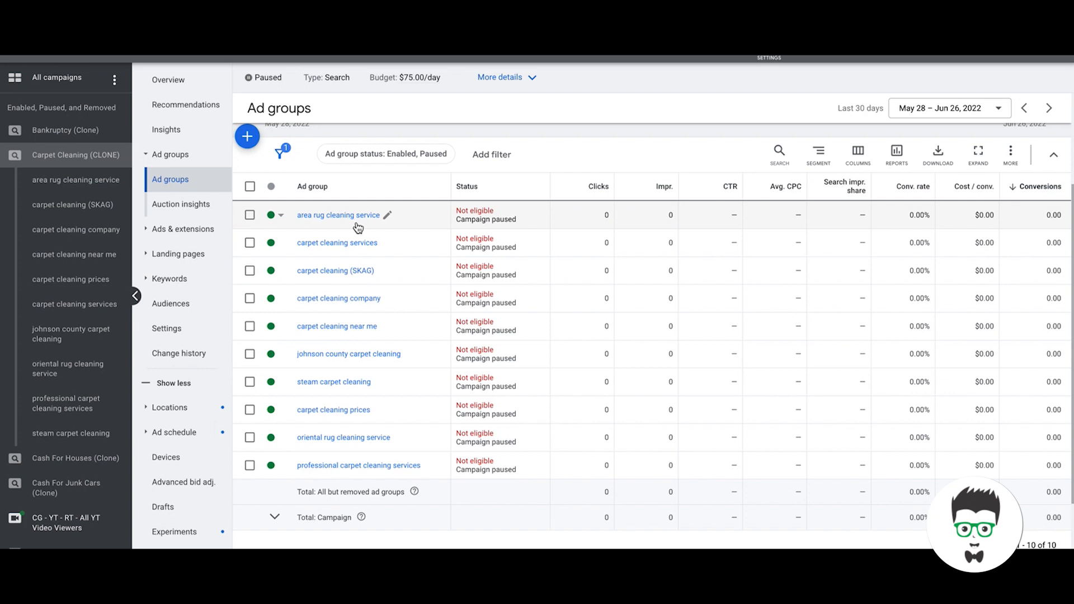
mouse_move(375, 226)
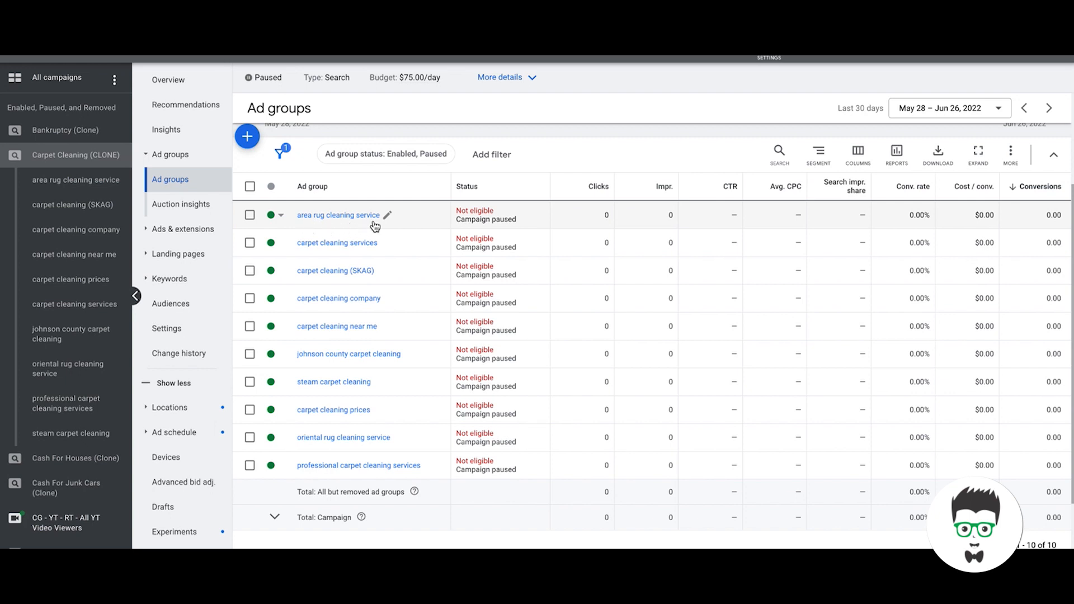
mouse_move(323, 247)
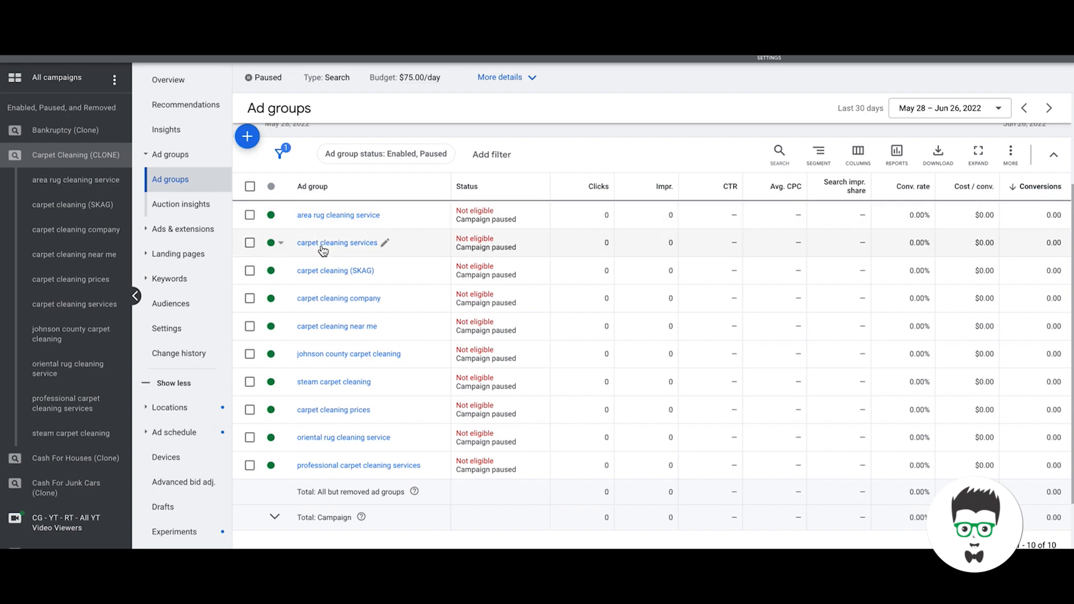
mouse_move(338, 254)
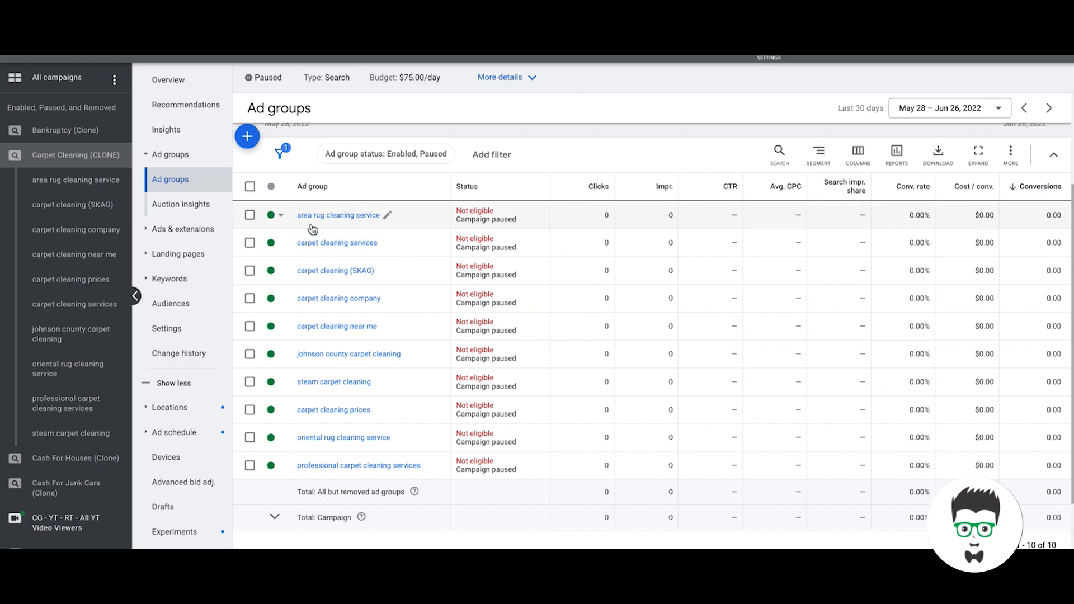
mouse_move(309, 247)
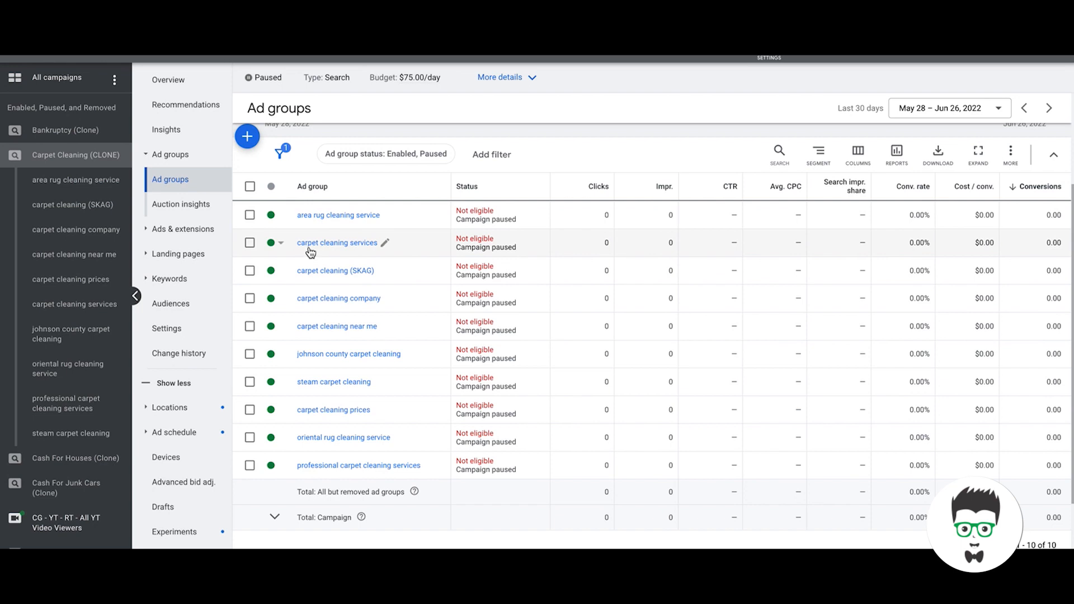
mouse_move(312, 349)
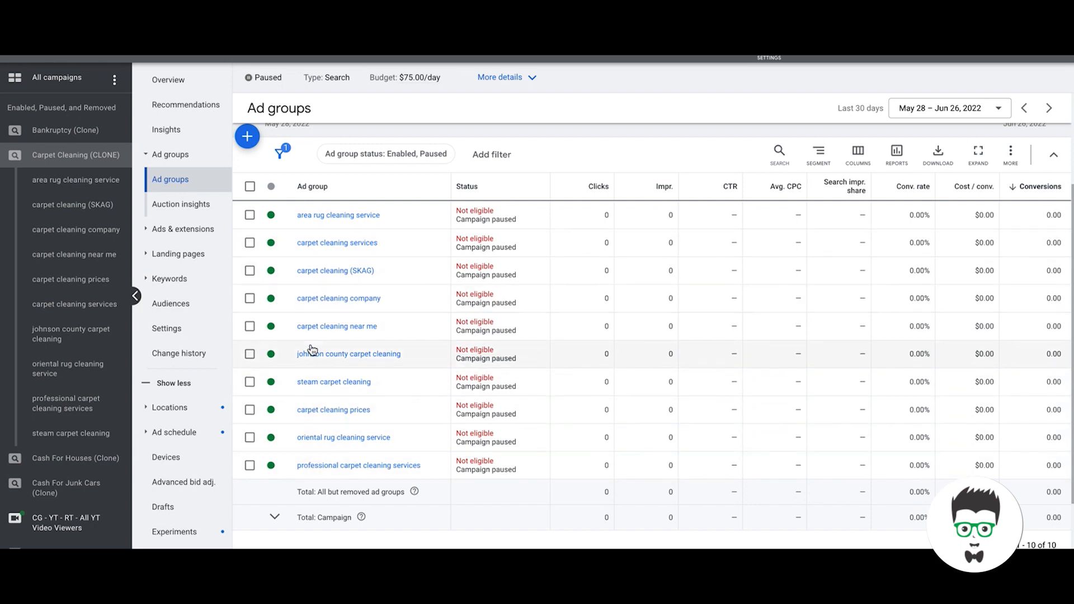
mouse_move(312, 220)
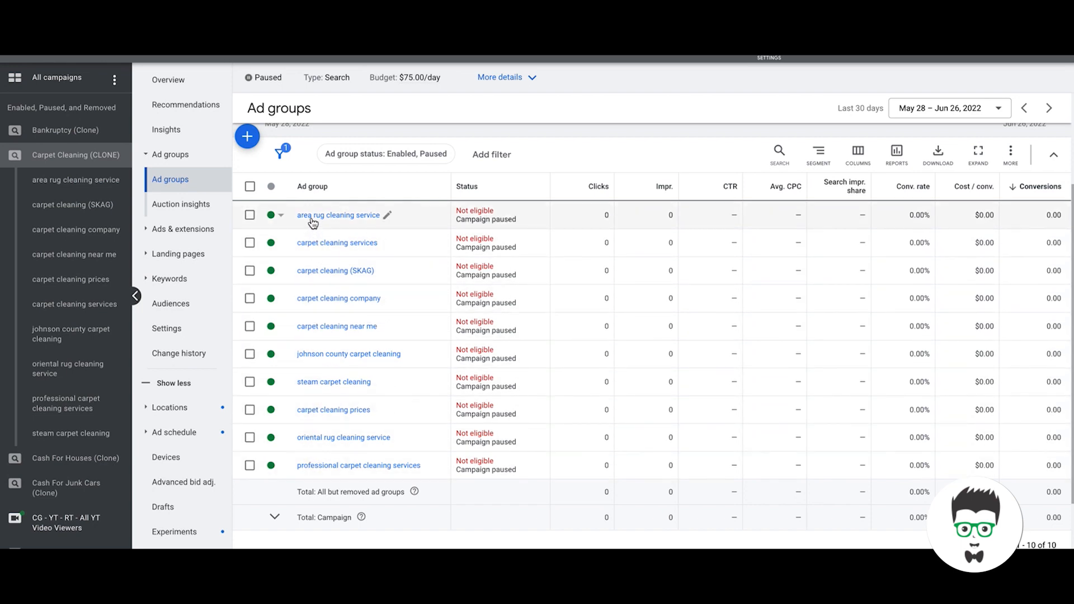
mouse_move(354, 222)
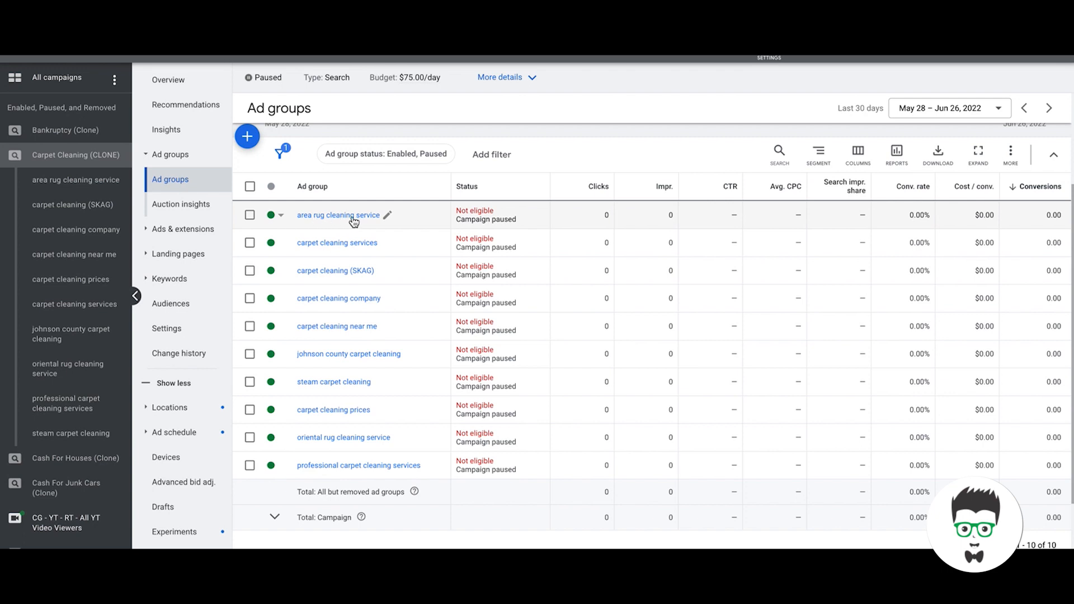
mouse_move(372, 221)
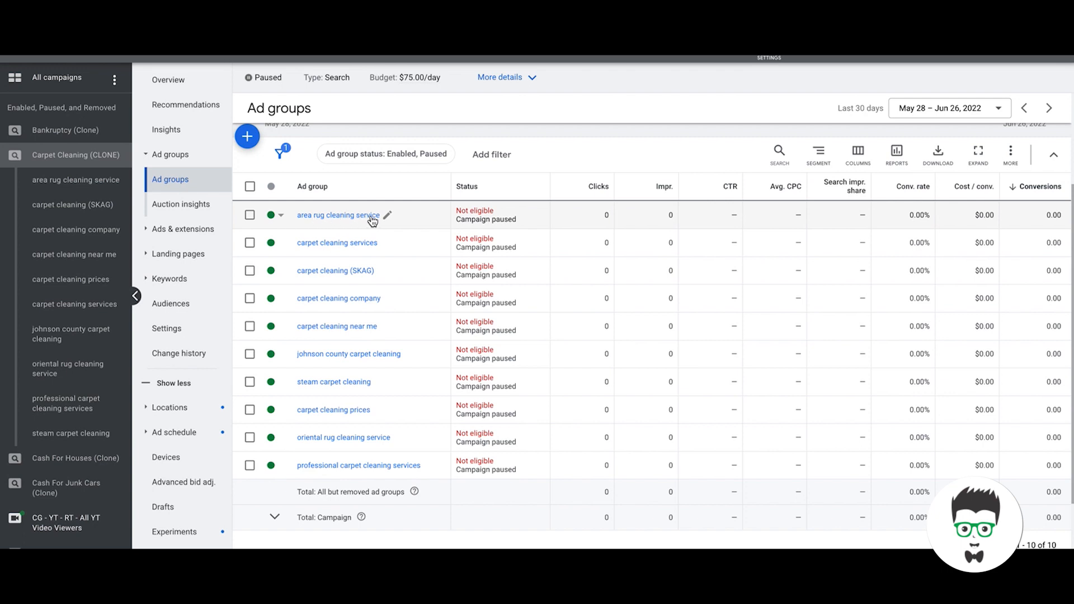
mouse_move(299, 230)
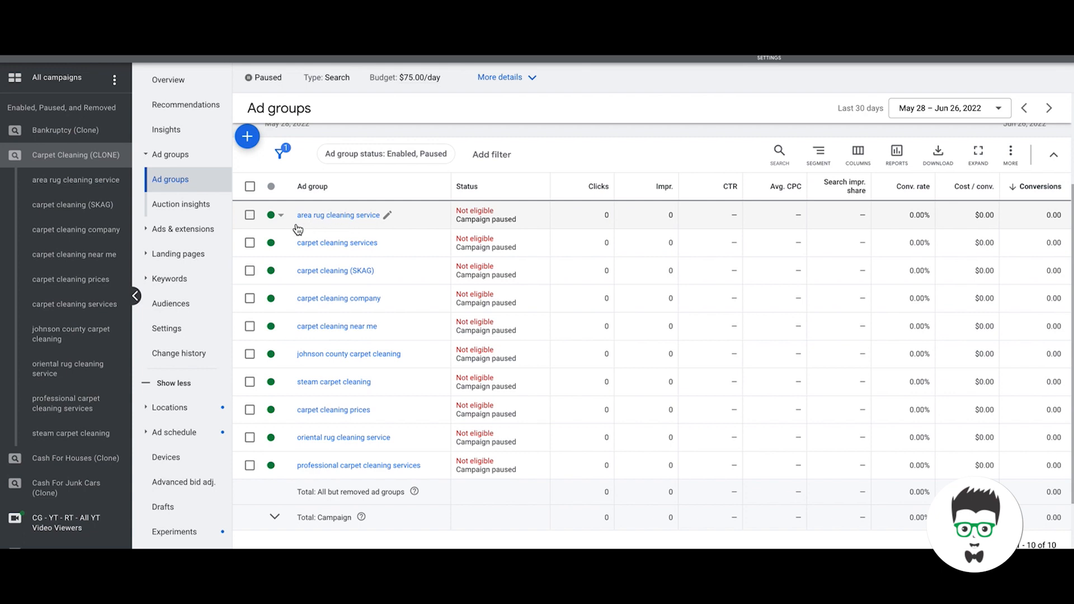
mouse_move(369, 253)
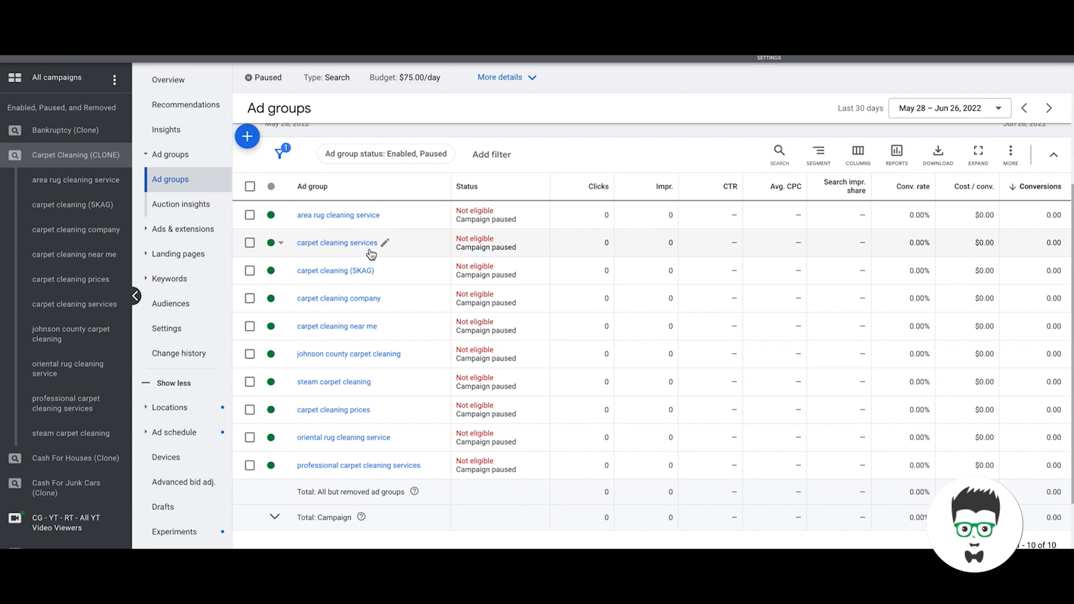
mouse_move(343, 256)
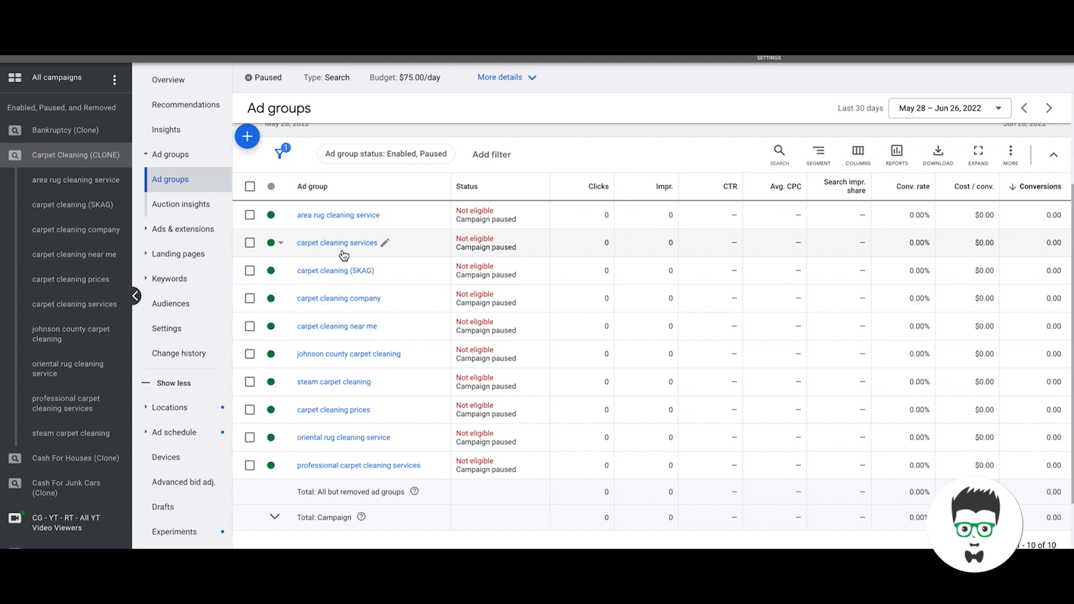
mouse_move(359, 257)
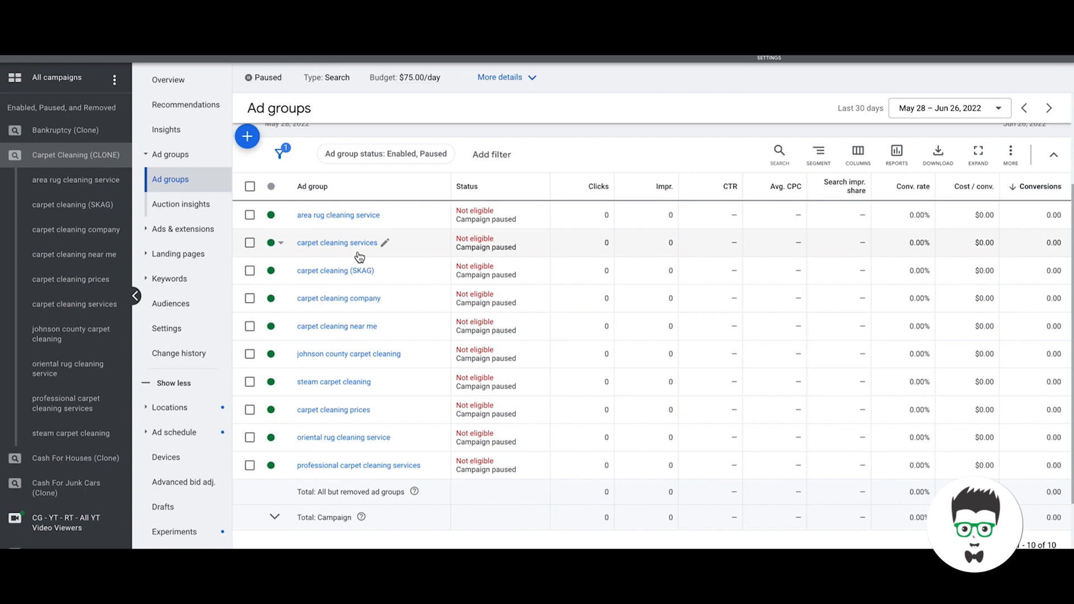
mouse_move(346, 469)
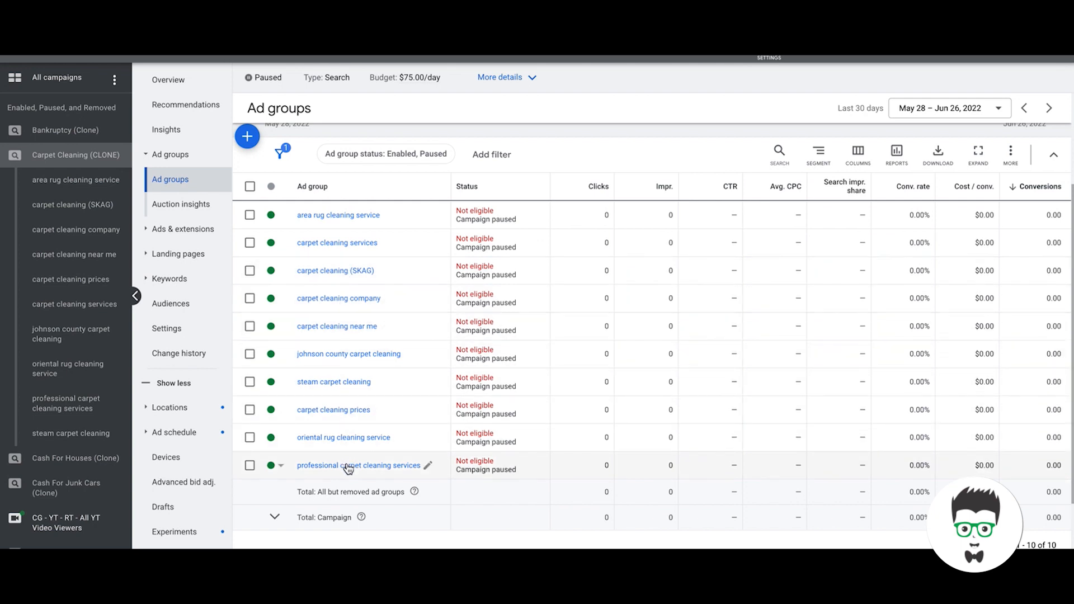
mouse_move(343, 279)
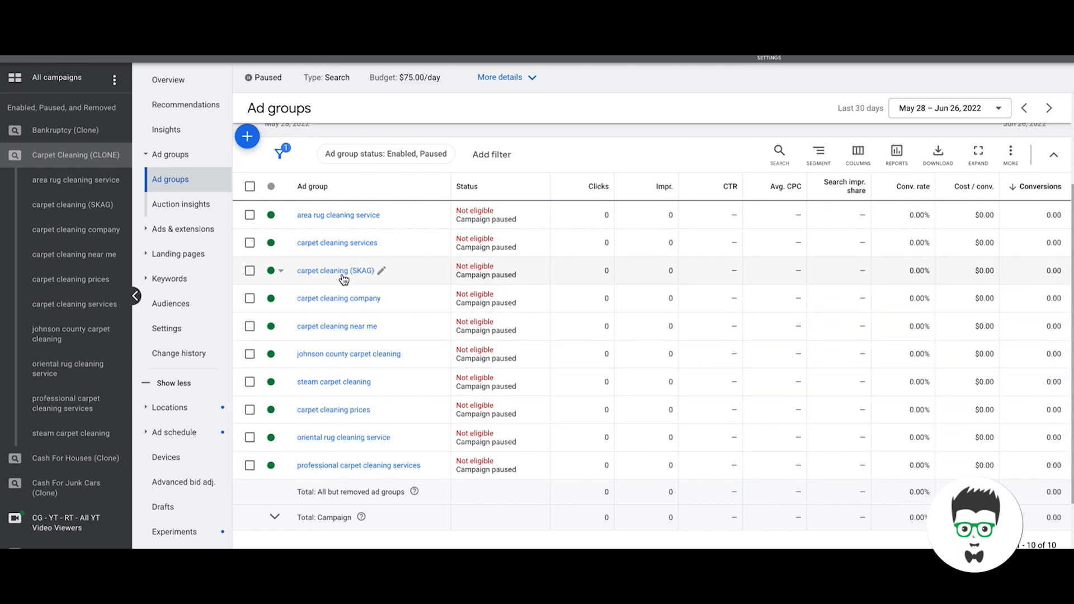
mouse_move(364, 281)
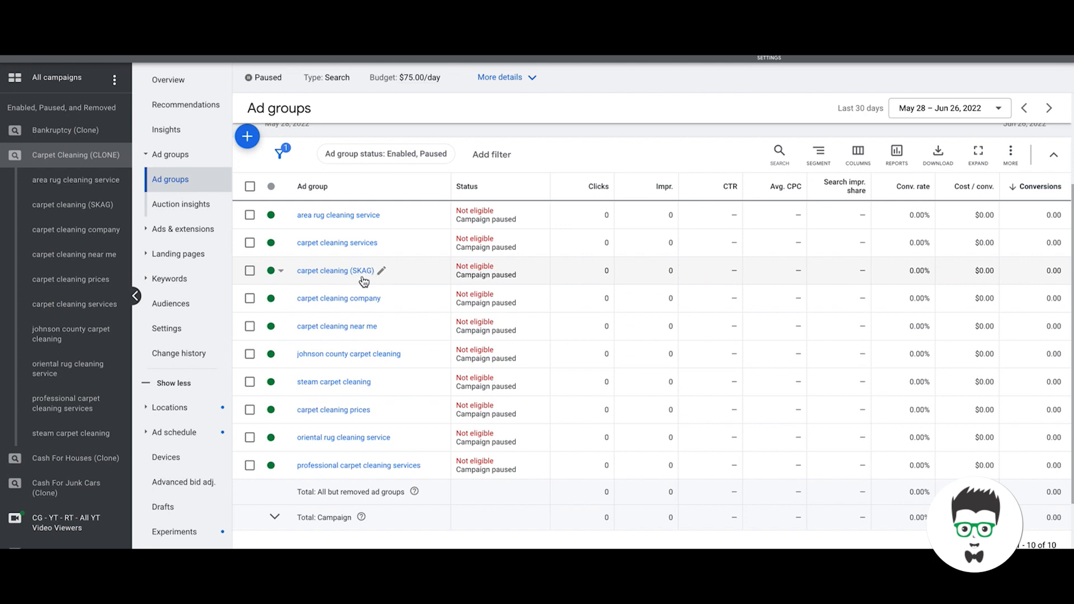
mouse_move(341, 281)
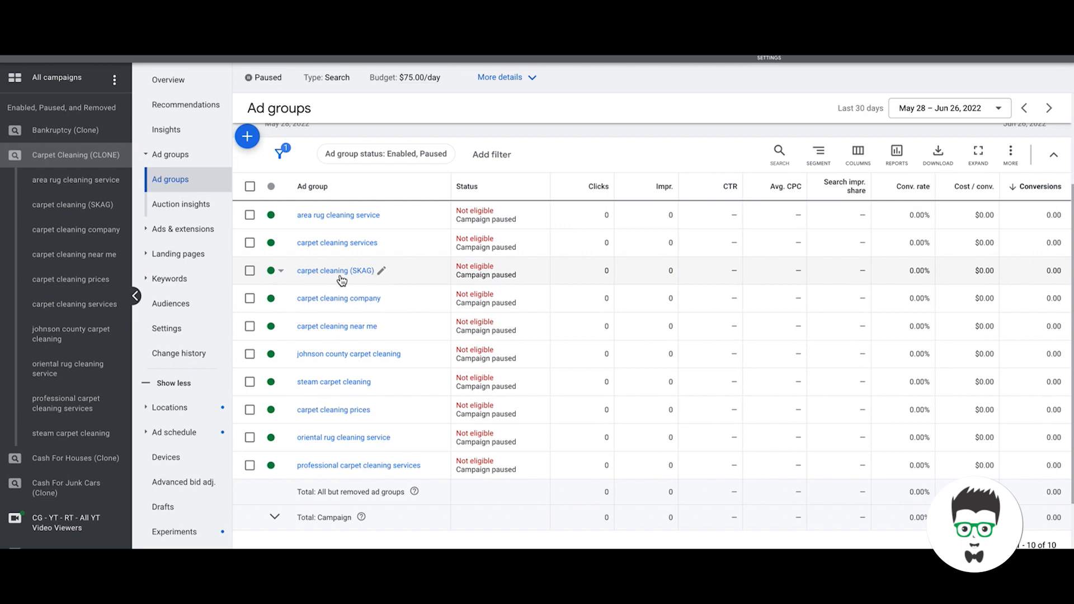
mouse_move(378, 308)
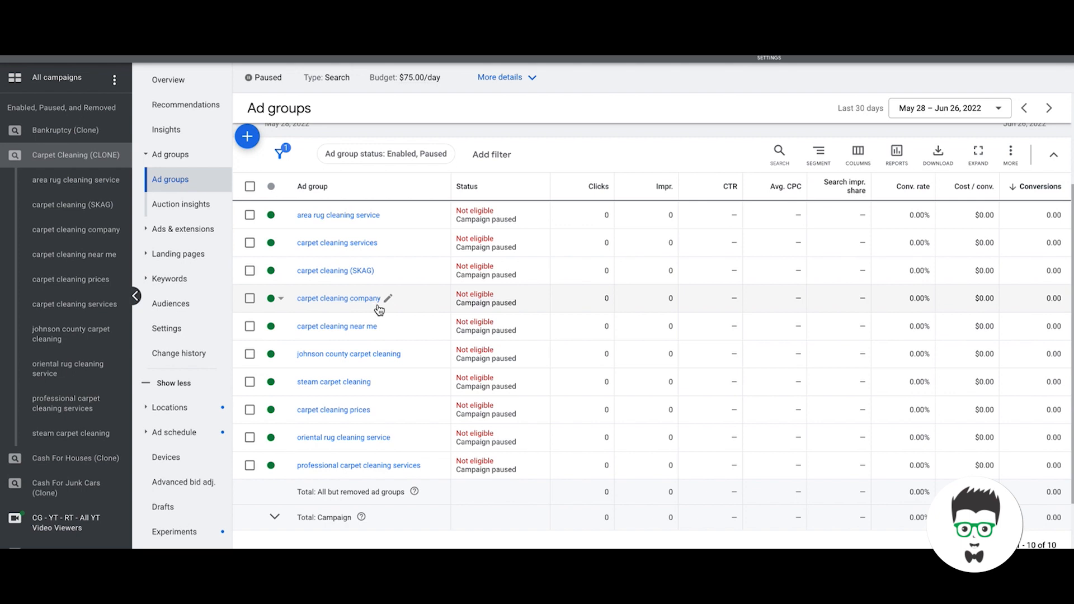
mouse_move(319, 310)
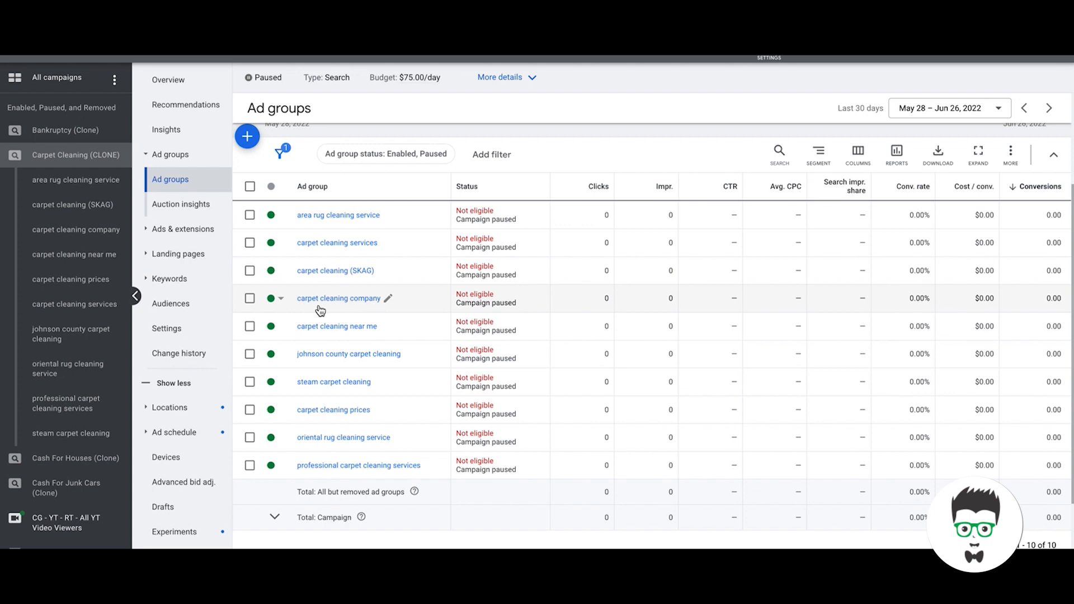
mouse_move(381, 308)
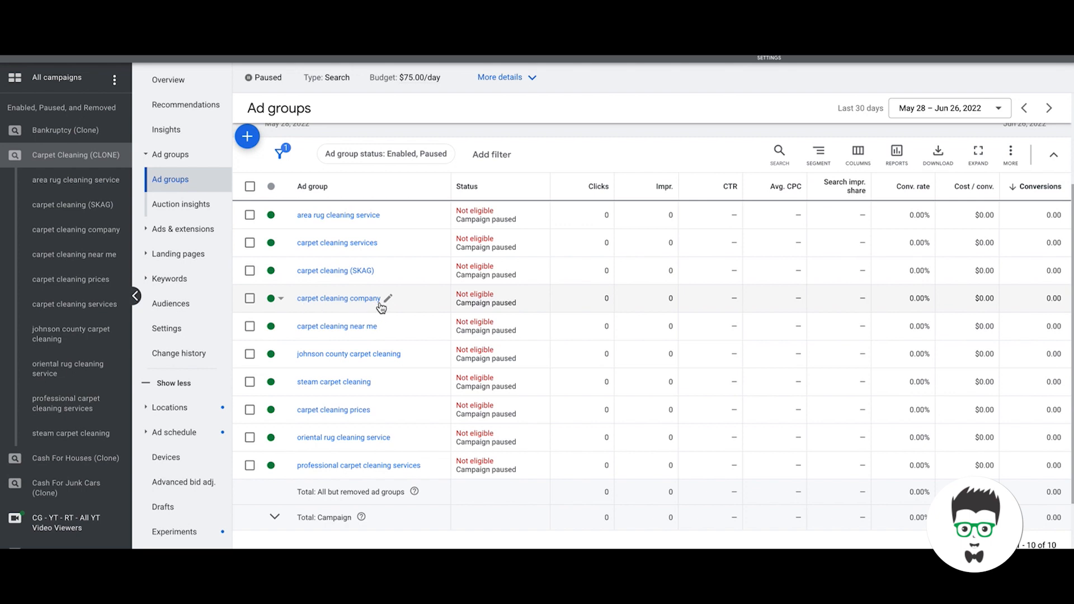
mouse_move(368, 336)
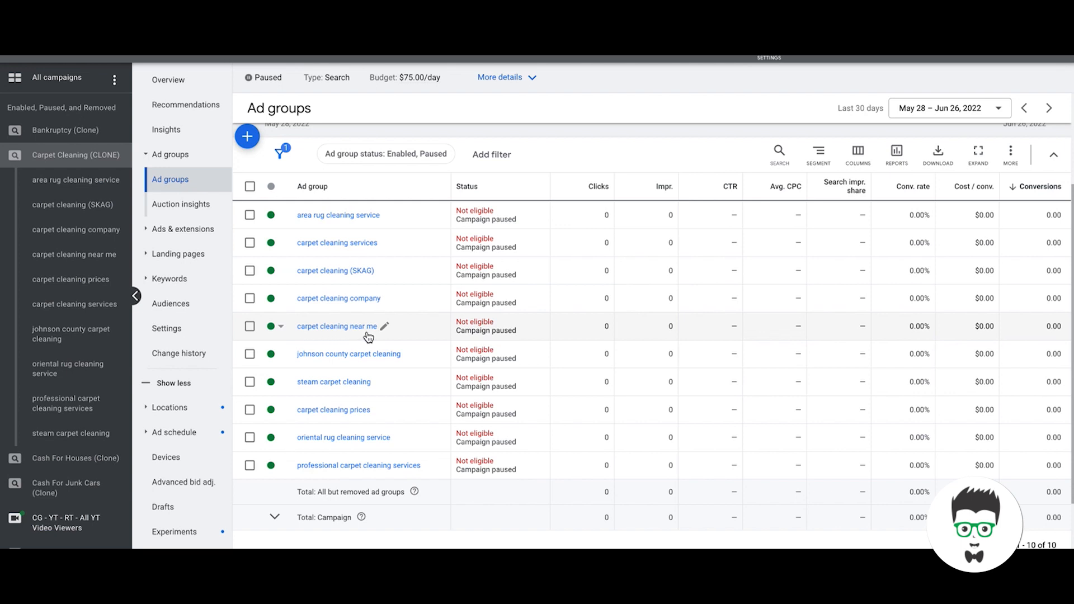
mouse_move(344, 341)
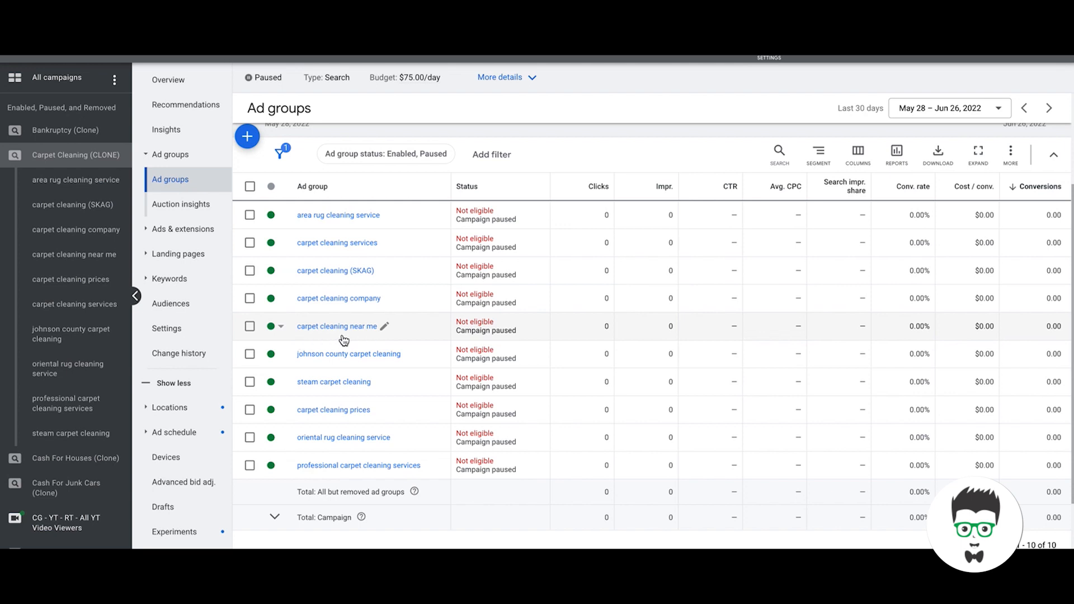
mouse_move(332, 354)
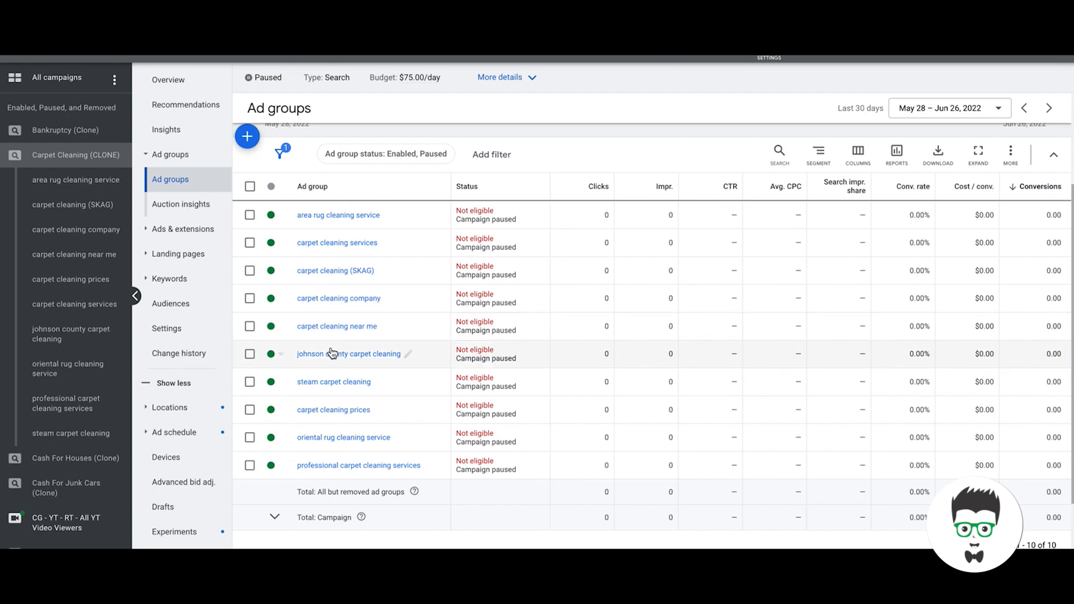
mouse_move(317, 364)
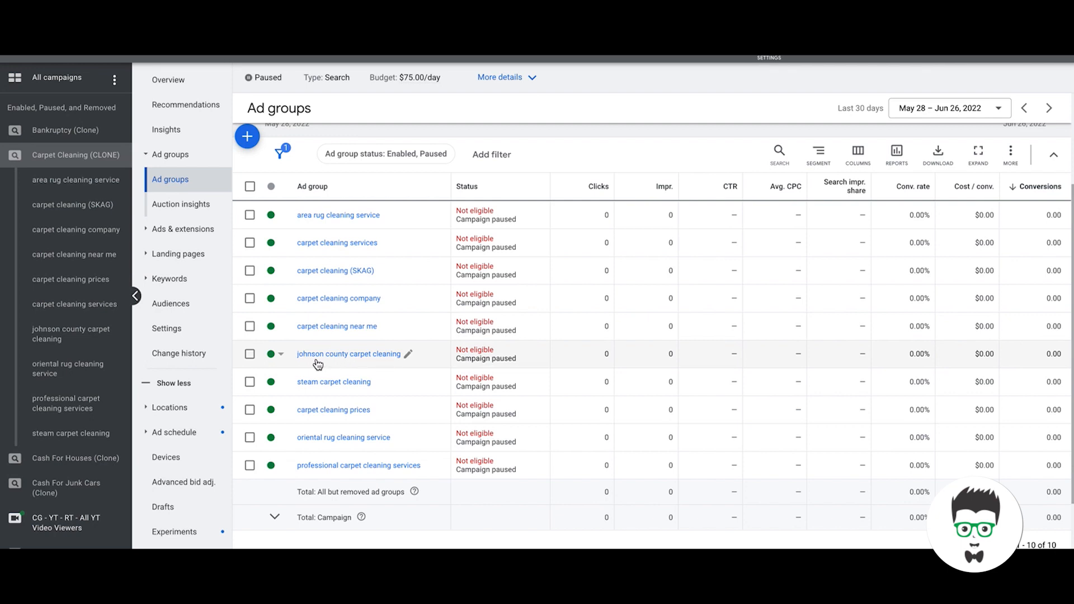
mouse_move(338, 364)
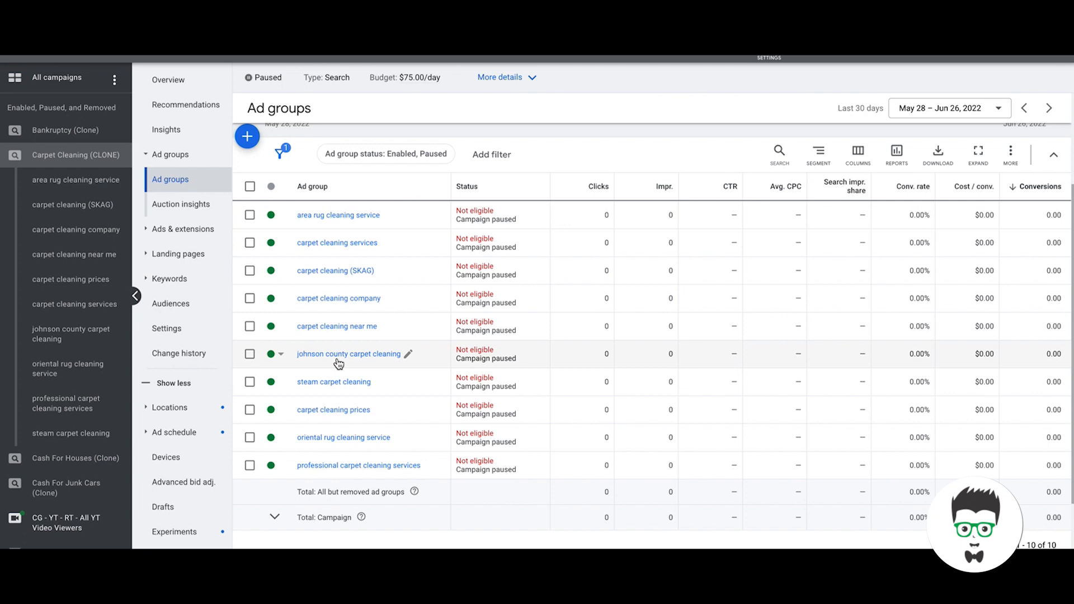
mouse_move(314, 364)
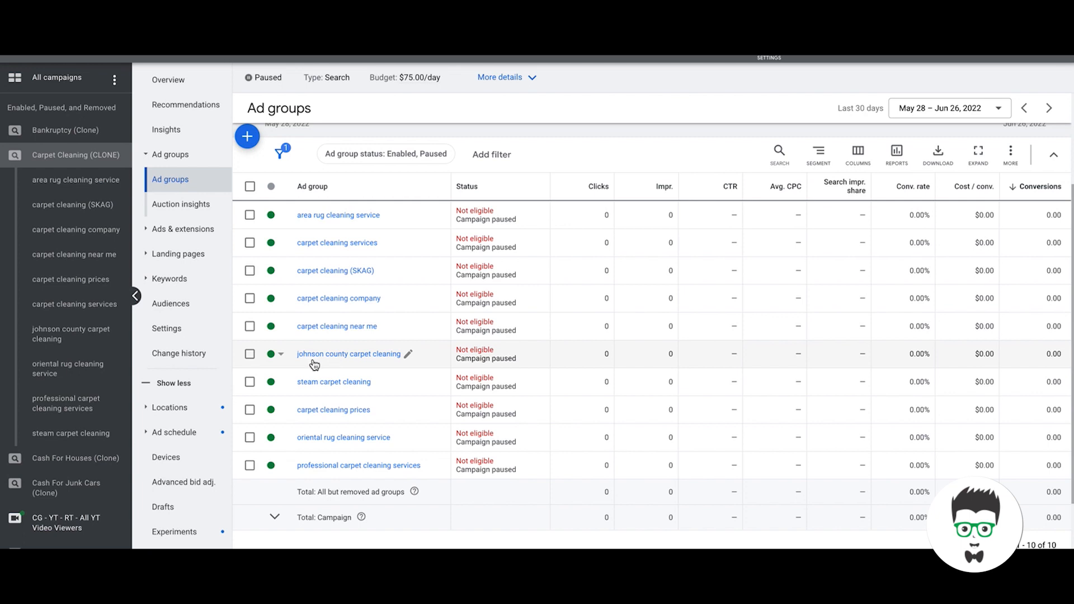
mouse_move(363, 360)
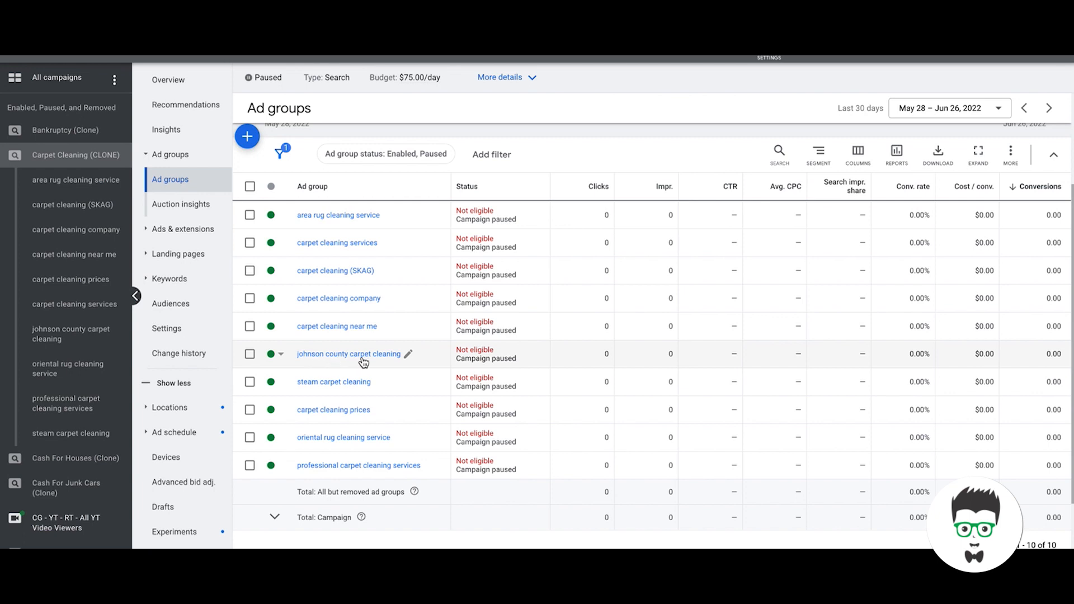
mouse_move(368, 360)
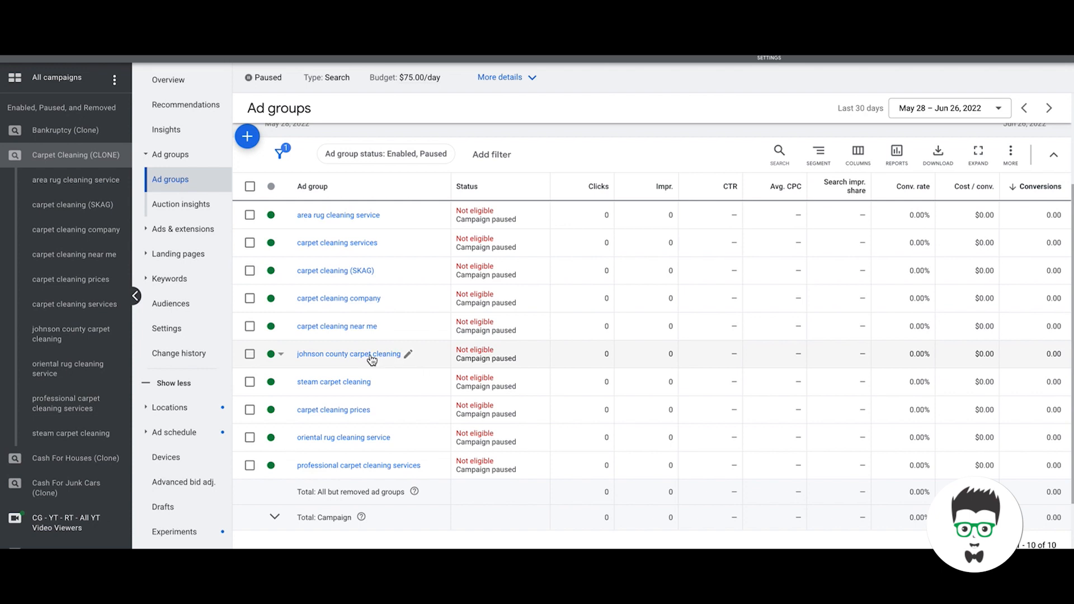
mouse_move(362, 389)
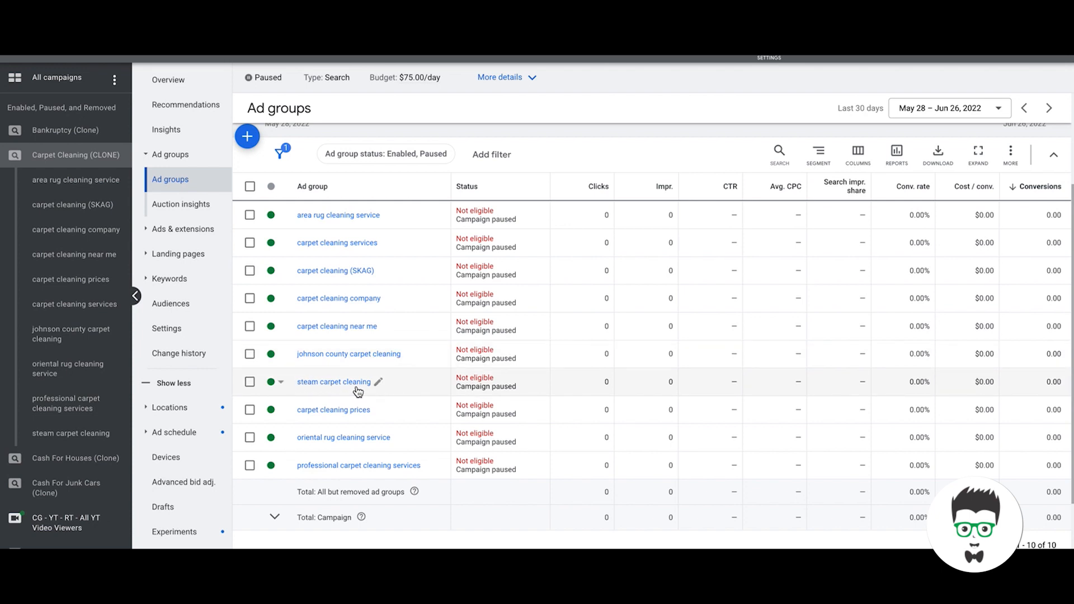
mouse_move(301, 390)
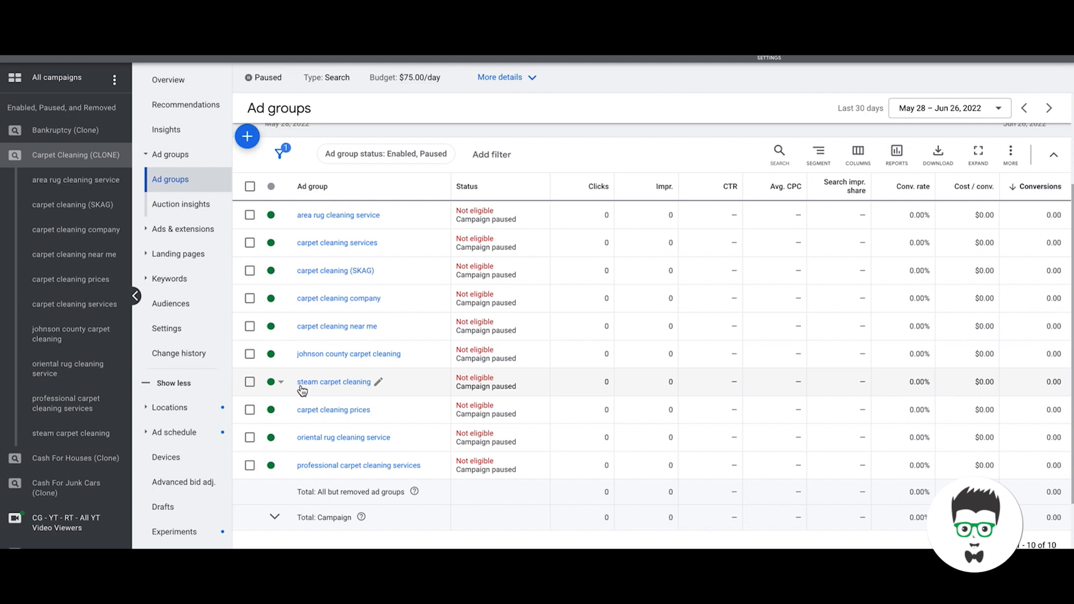
mouse_move(335, 391)
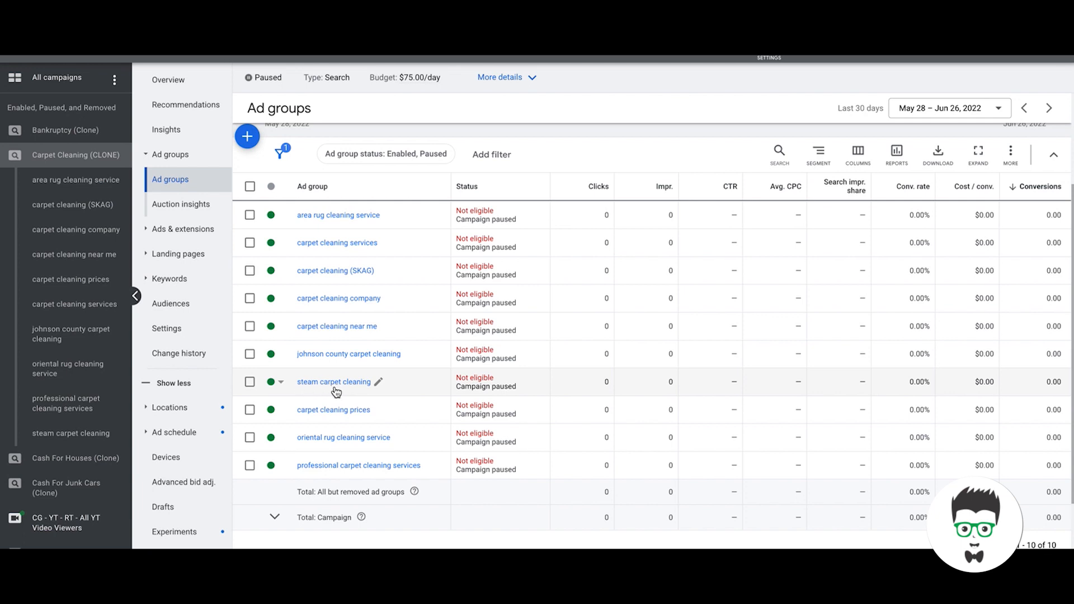
mouse_move(296, 418)
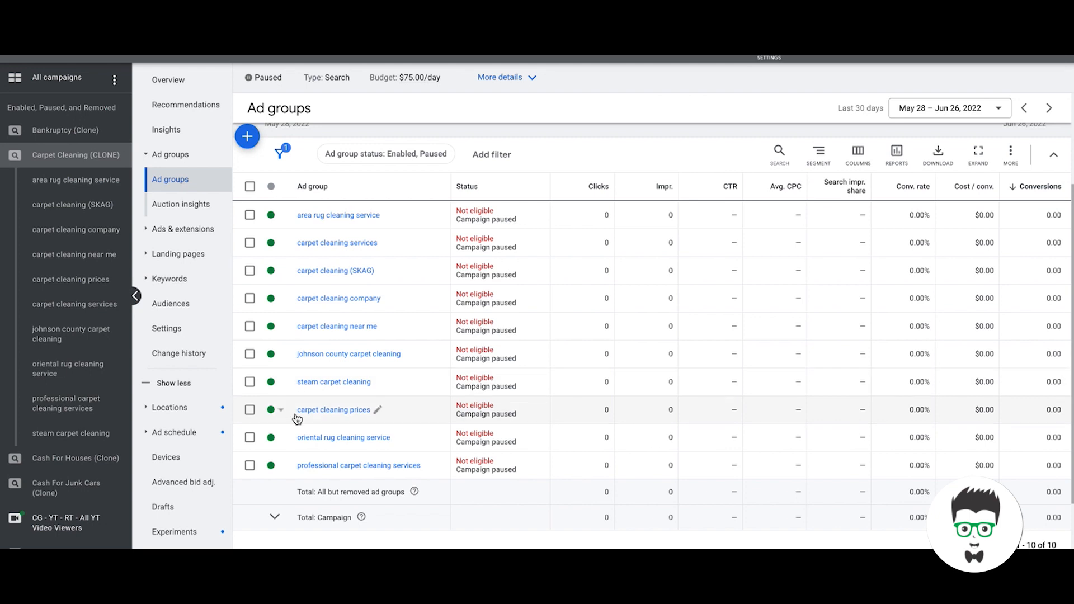
mouse_move(300, 450)
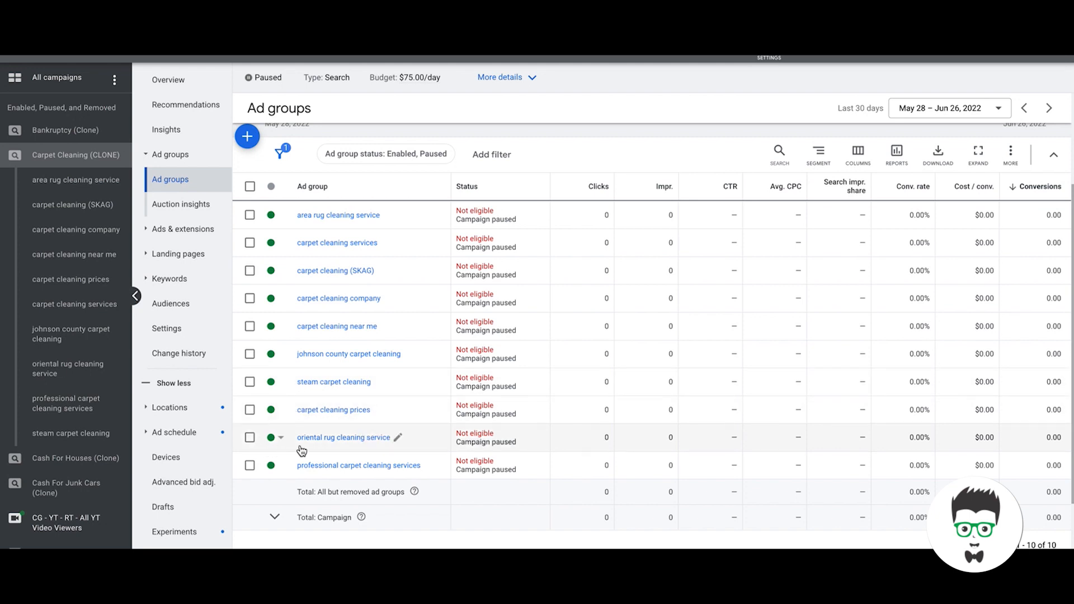
mouse_move(305, 448)
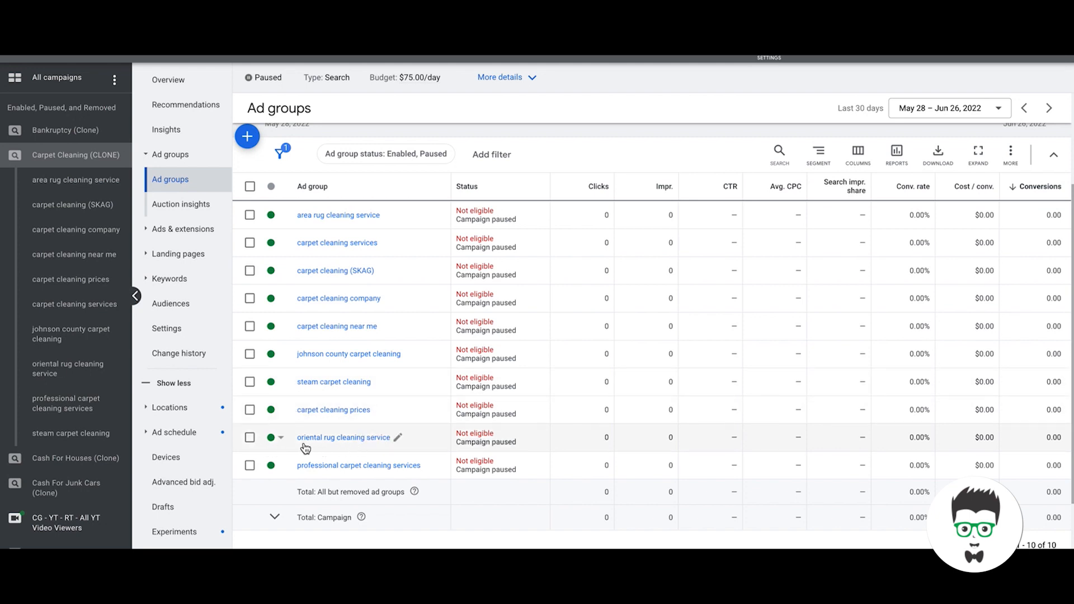
mouse_move(293, 372)
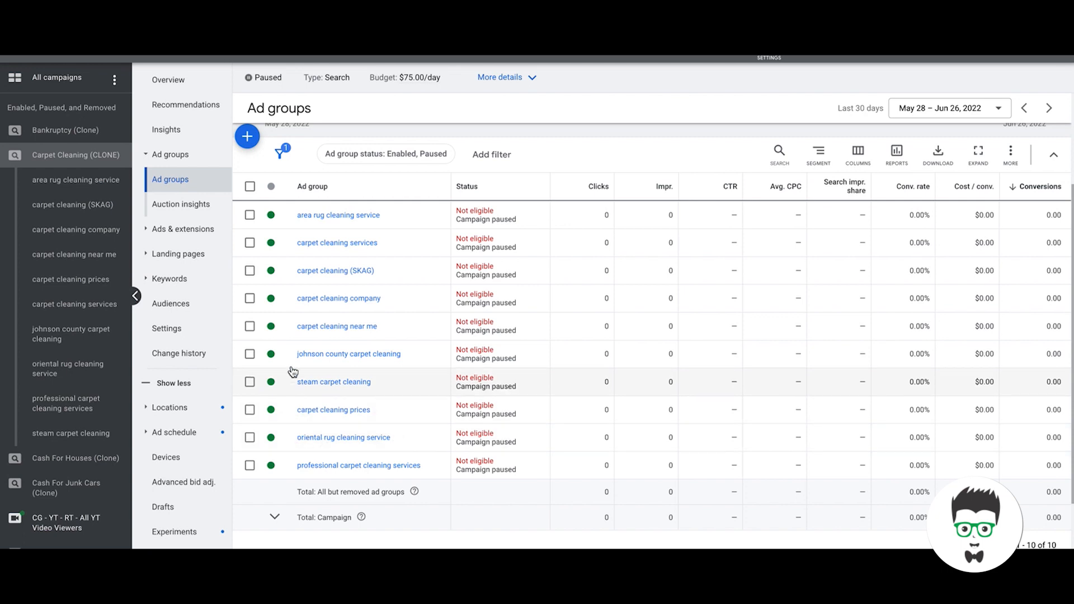
mouse_move(303, 361)
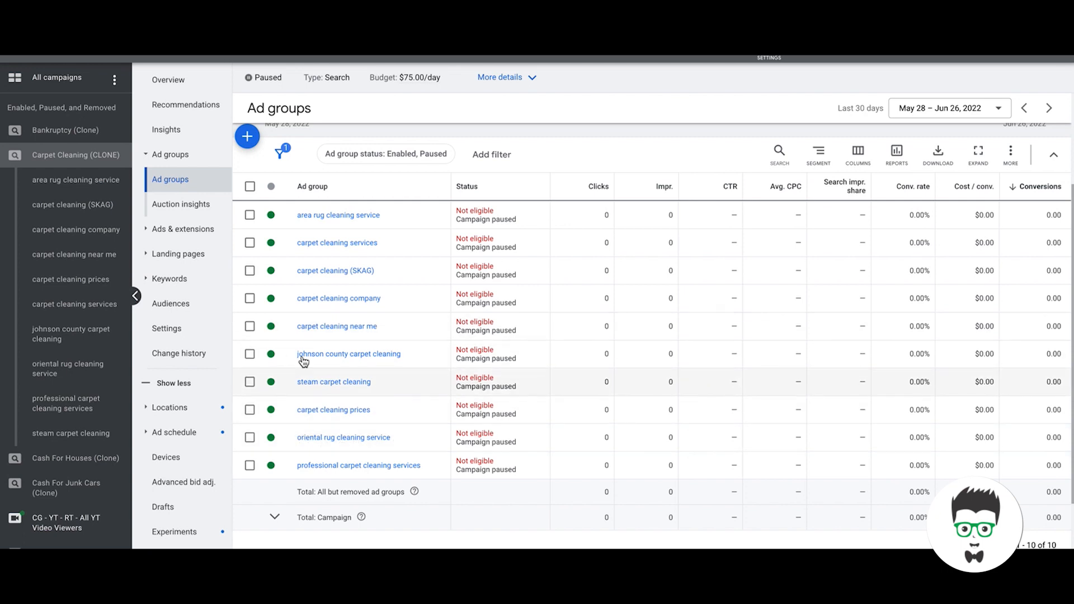
mouse_move(341, 381)
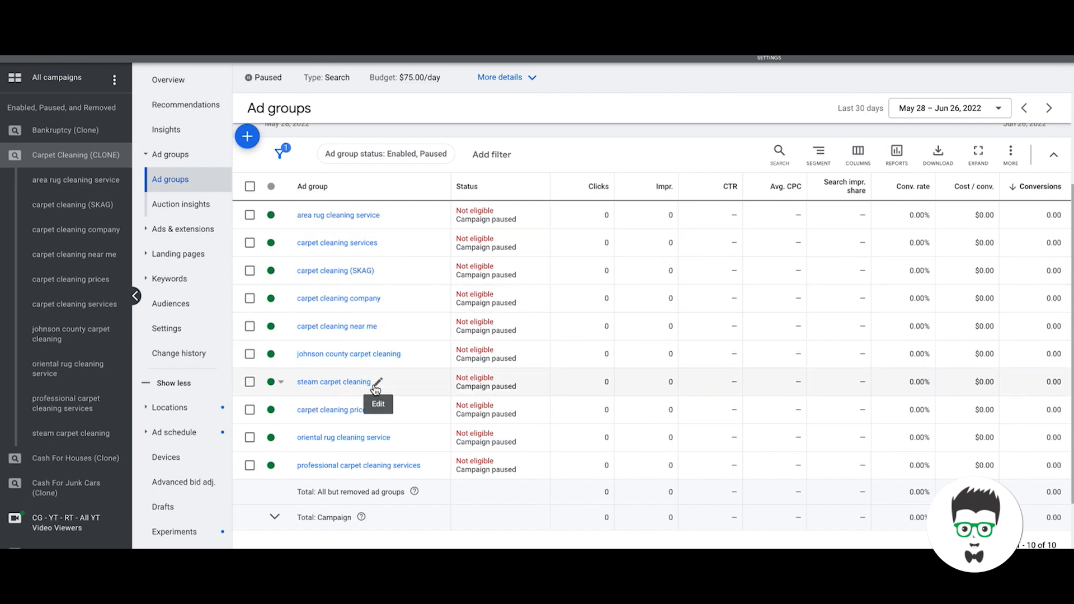
mouse_move(400, 224)
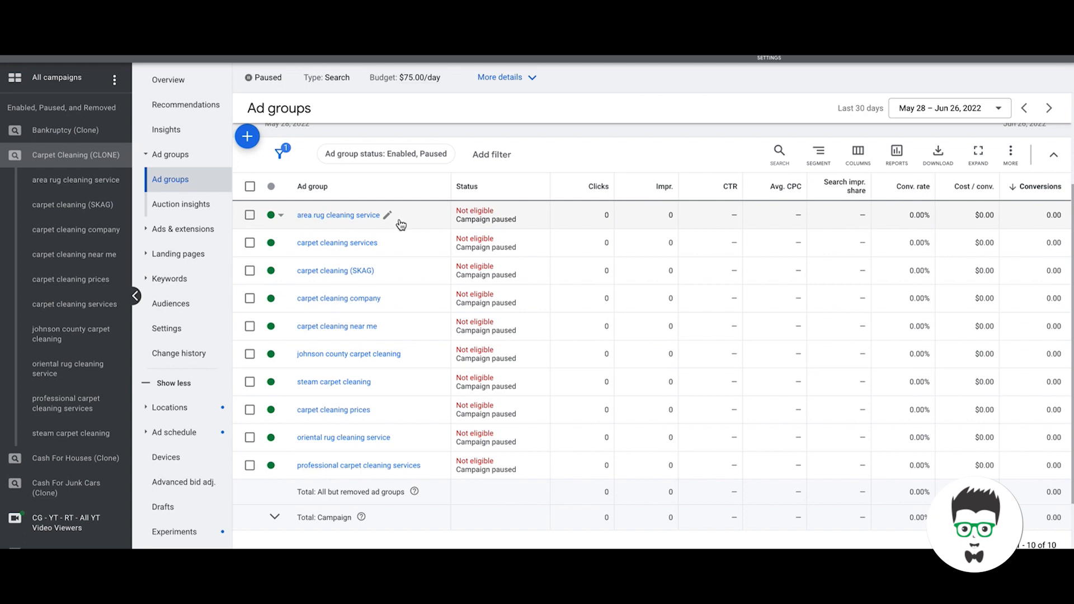
mouse_move(444, 235)
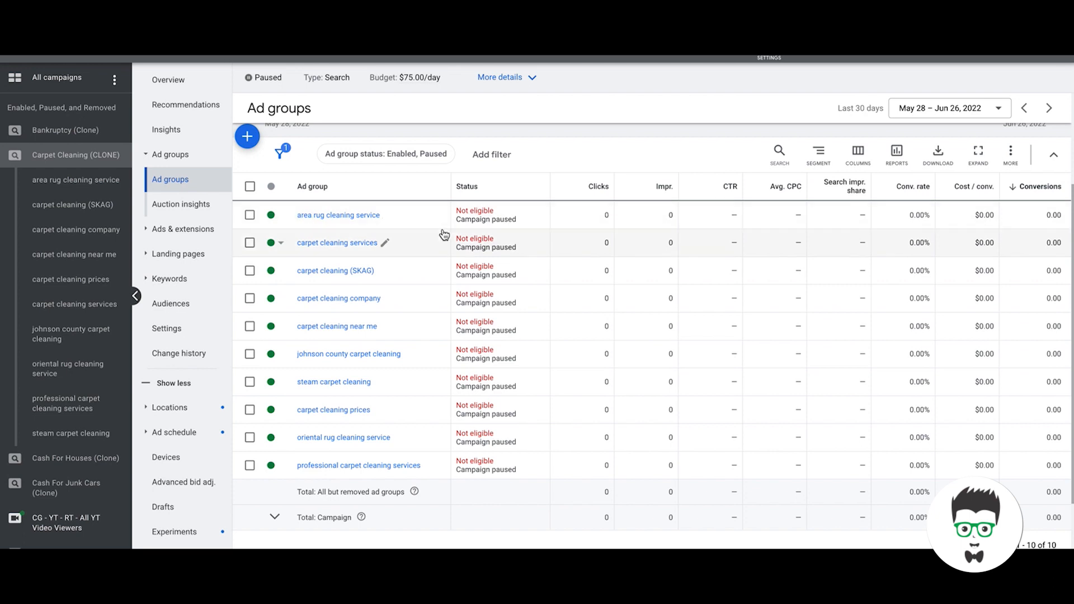
mouse_move(313, 232)
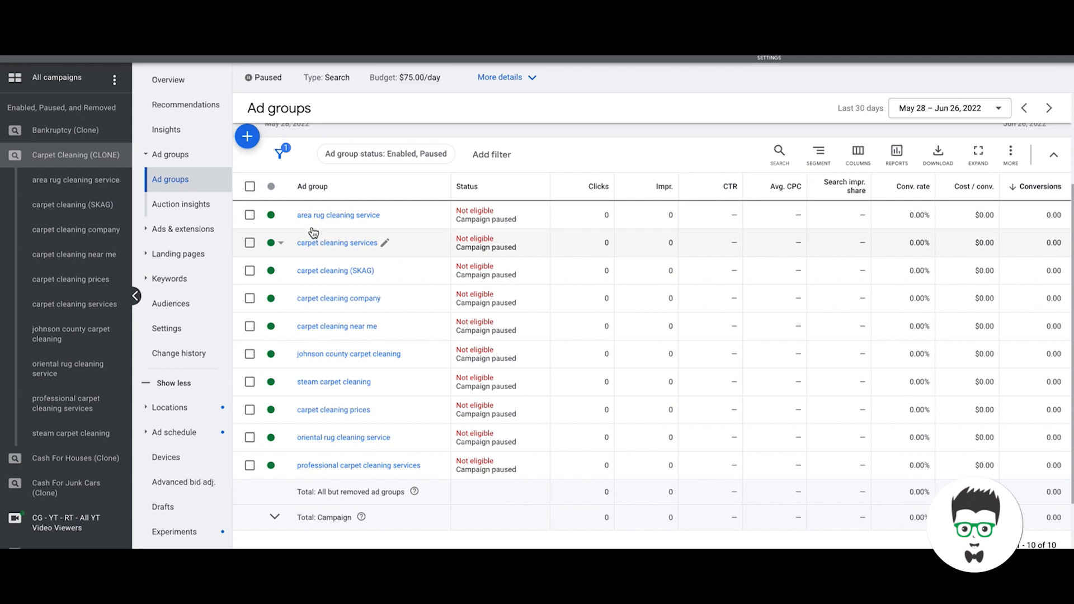
mouse_move(337, 225)
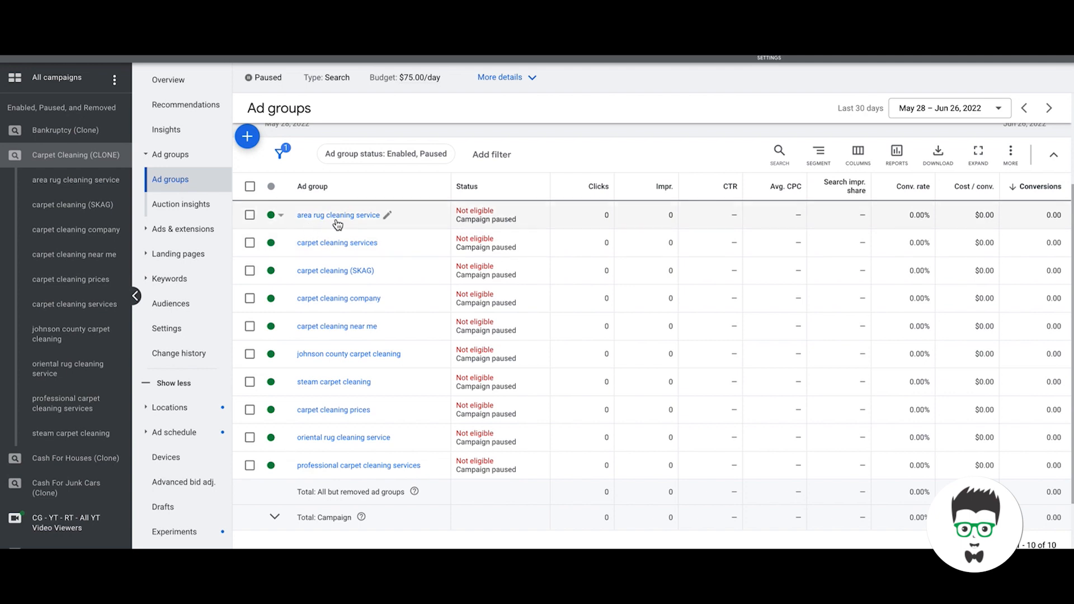
mouse_move(306, 226)
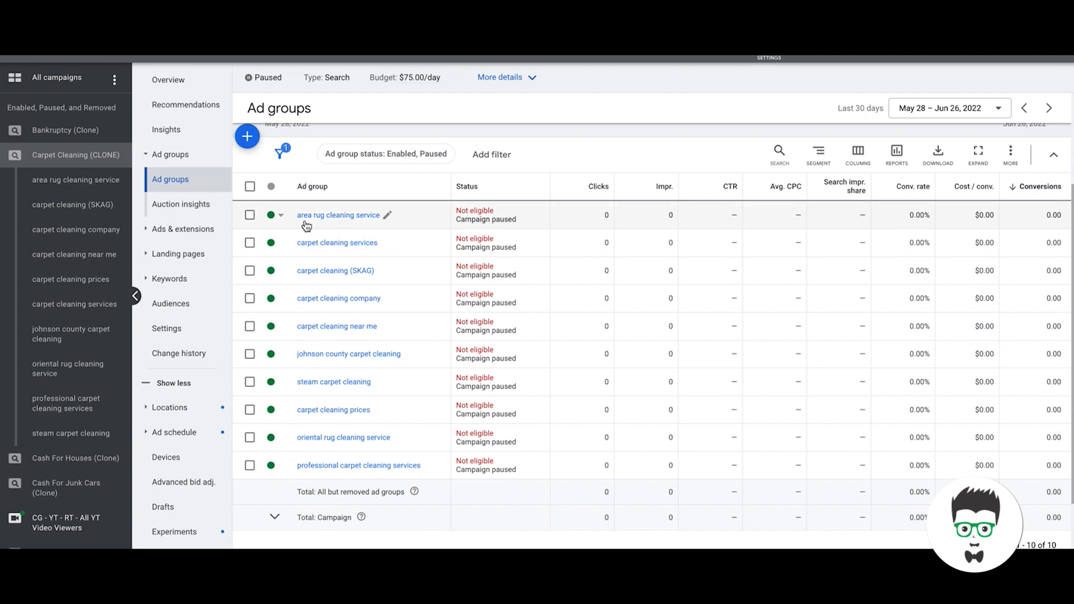
mouse_move(317, 226)
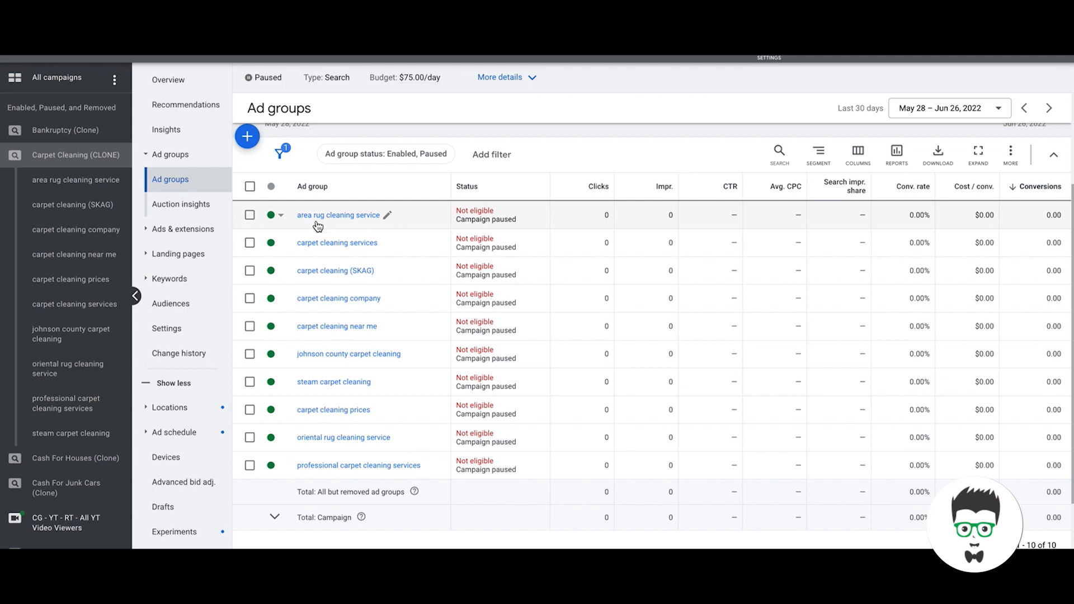
mouse_move(368, 249)
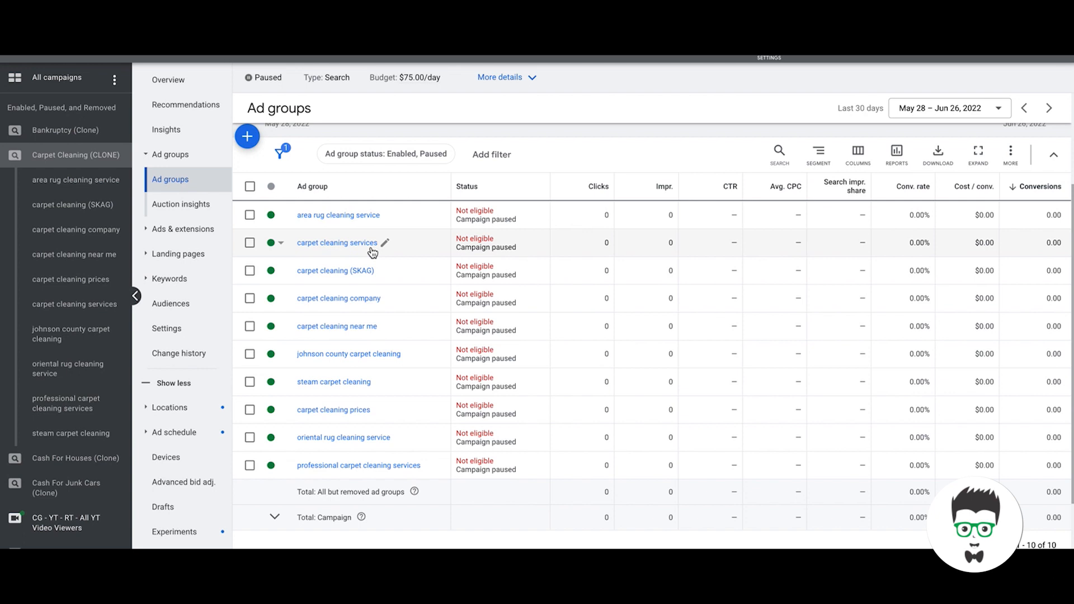
mouse_move(360, 309)
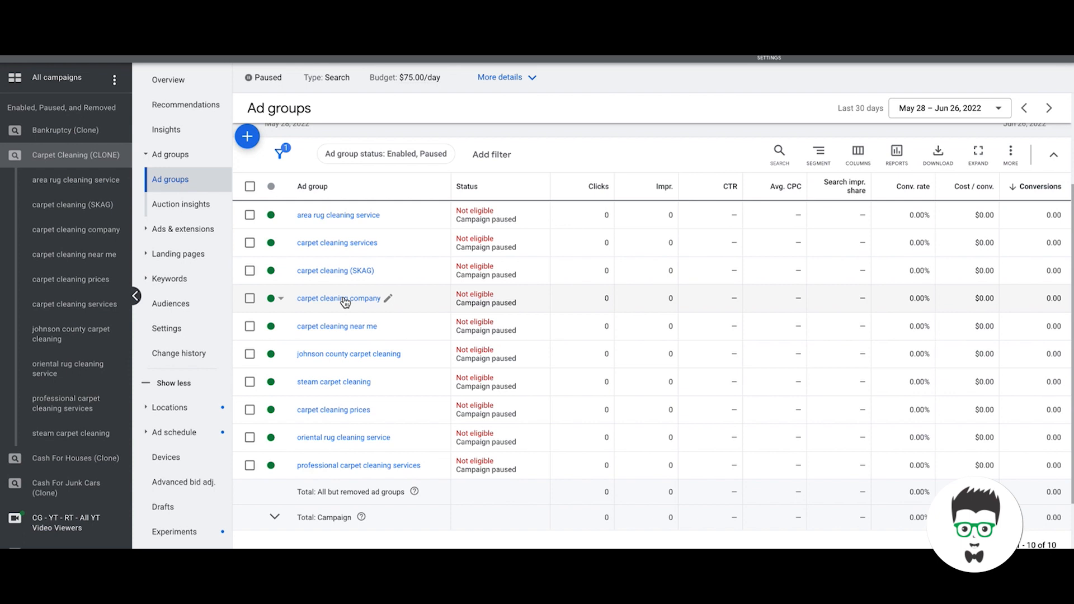
mouse_move(348, 431)
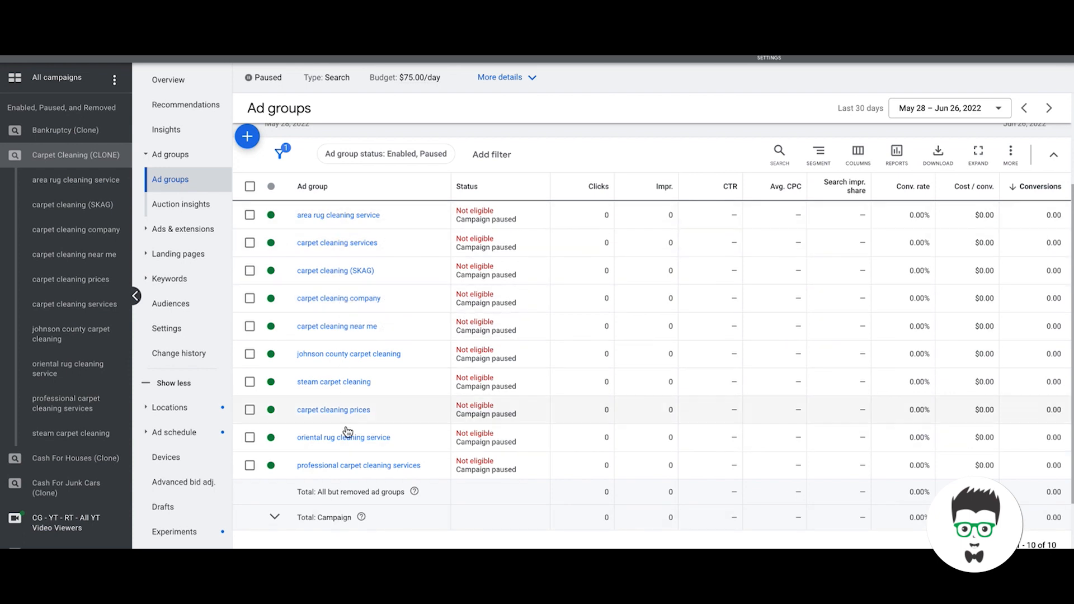
mouse_move(329, 221)
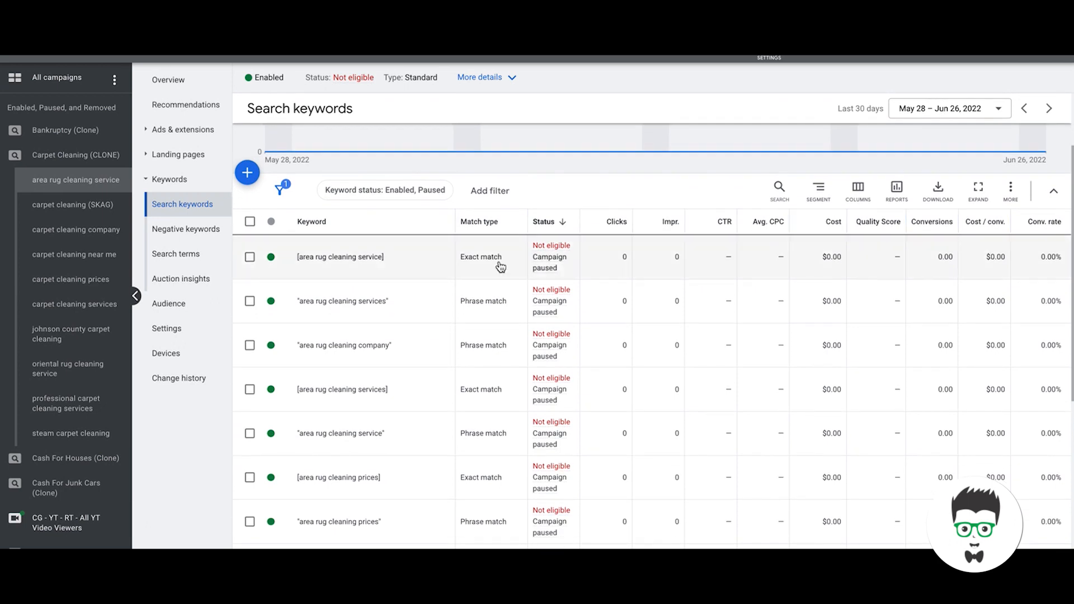
- Browse the area rug cleaning service ad group's search keywords
click(1053, 190)
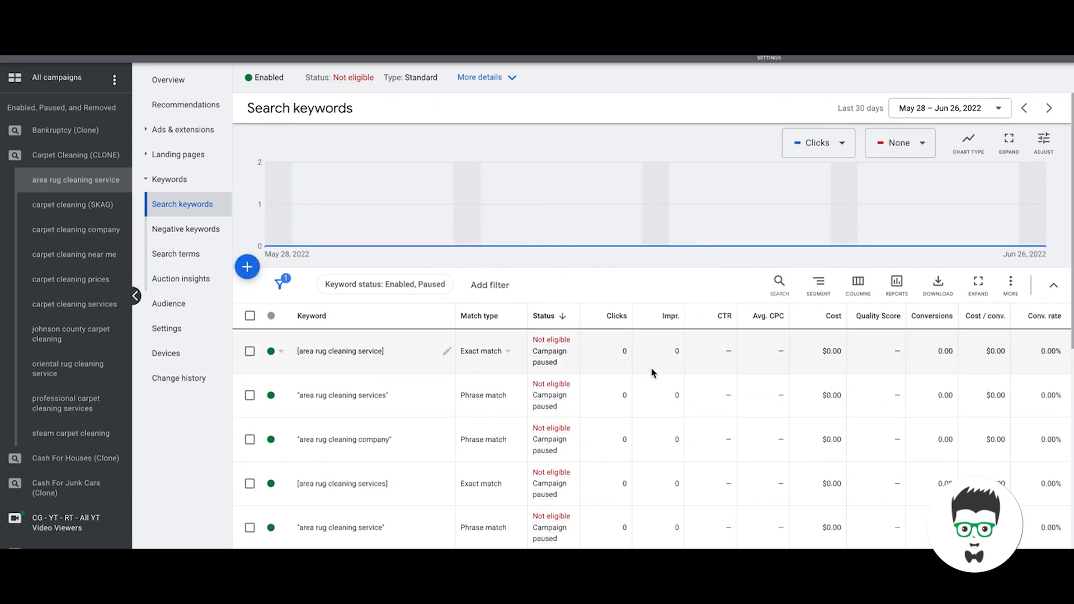
scroll(down, 3)
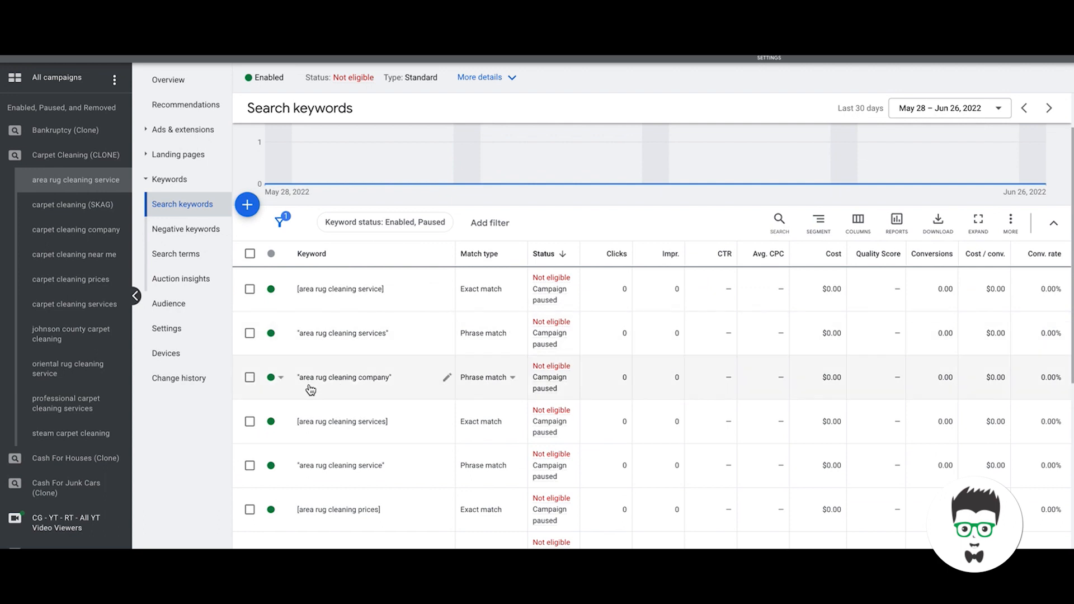
mouse_move(379, 387)
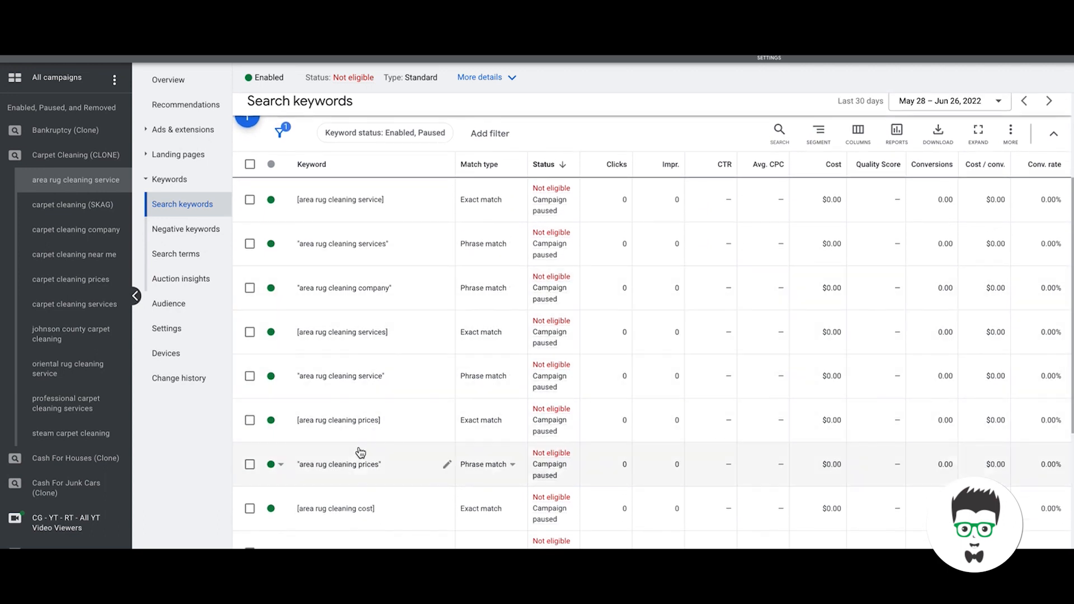
scroll(down, 3)
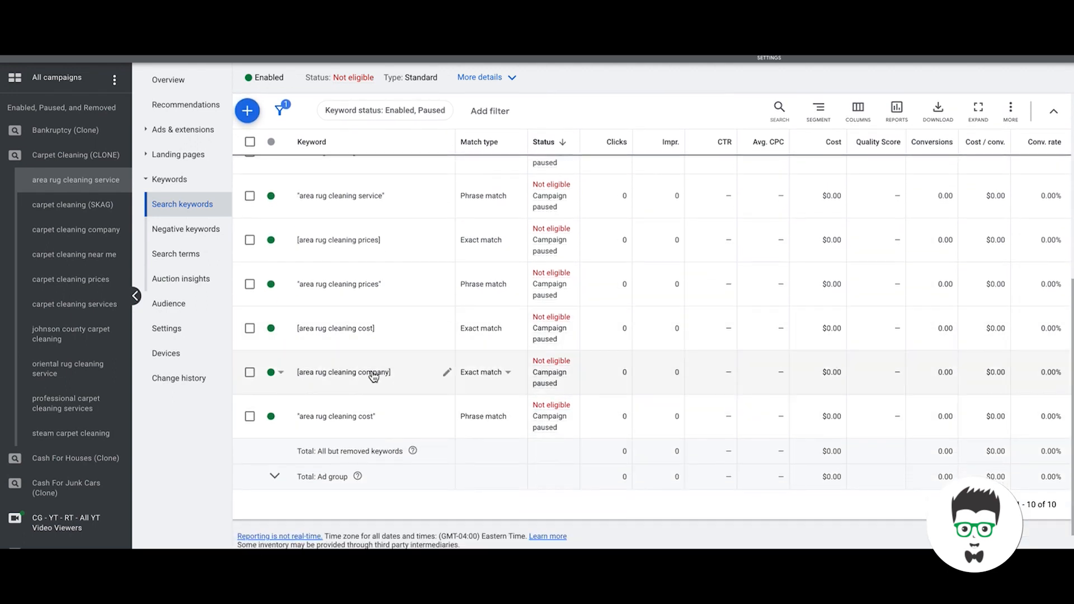
scroll(up, 3)
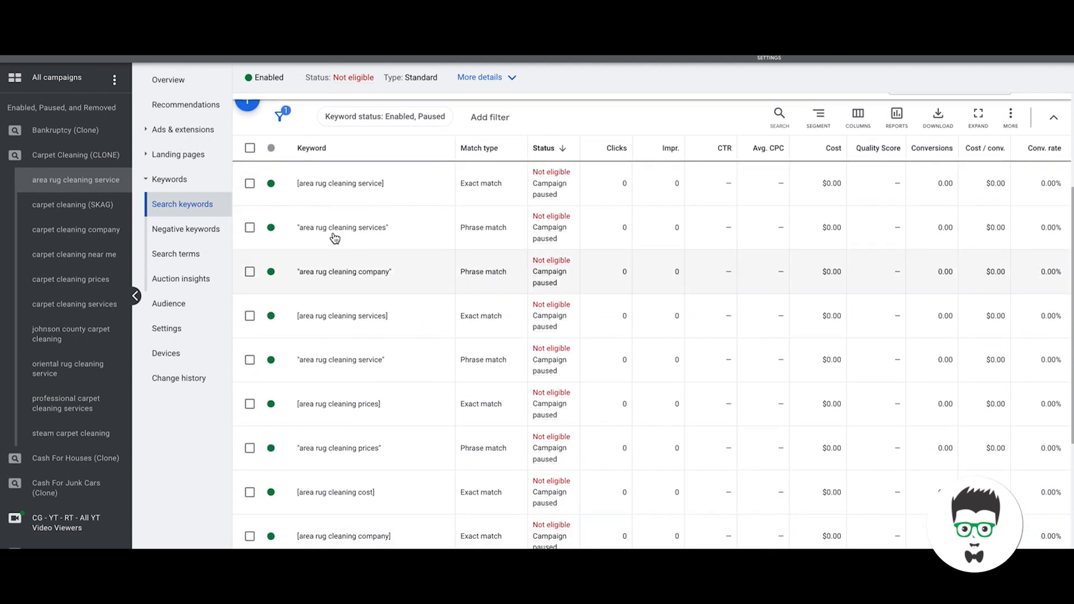
scroll(up, 3)
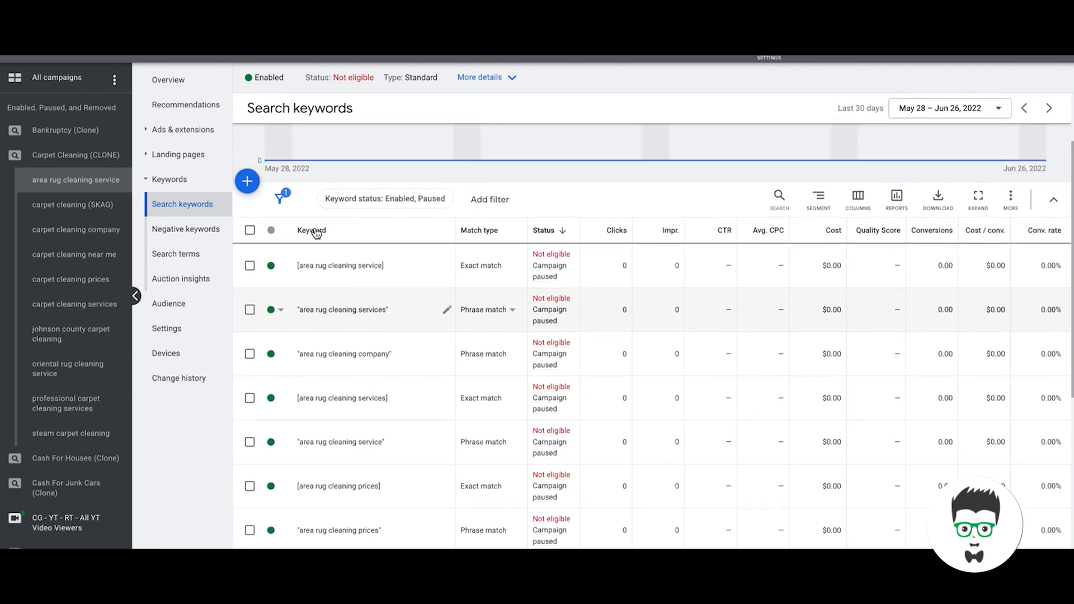
- Finish reviewing the keywords and show the ad group's two responsive search ads
scroll(down, 3)
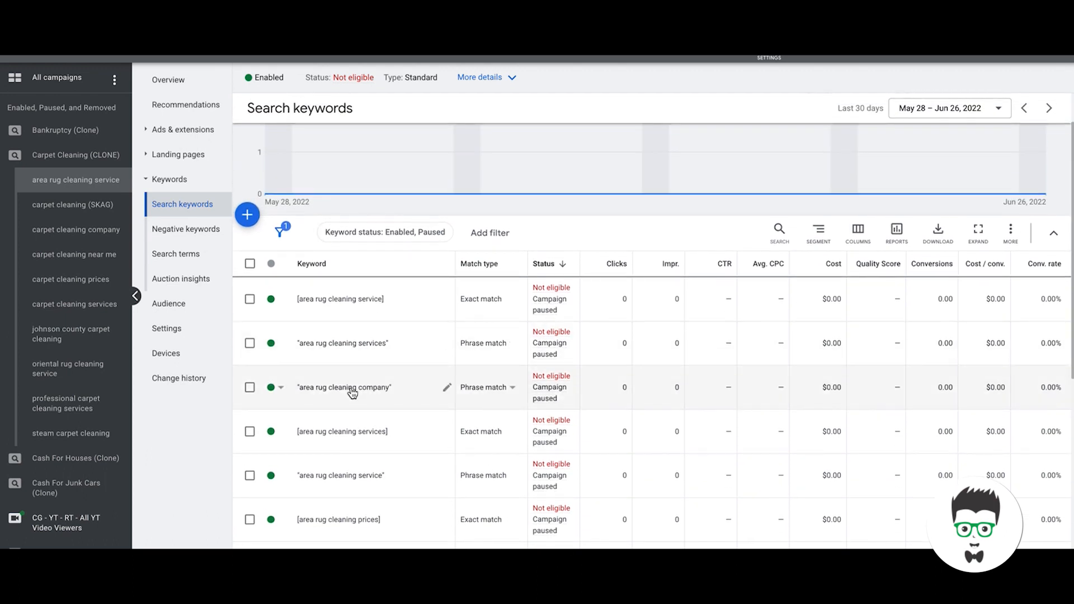
mouse_move(348, 299)
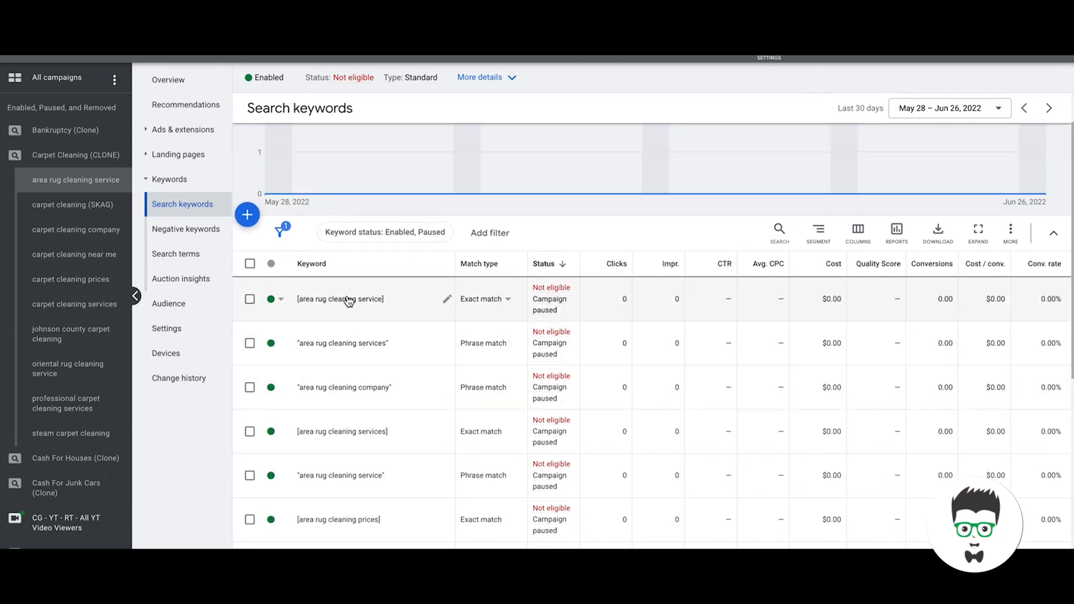
mouse_move(400, 323)
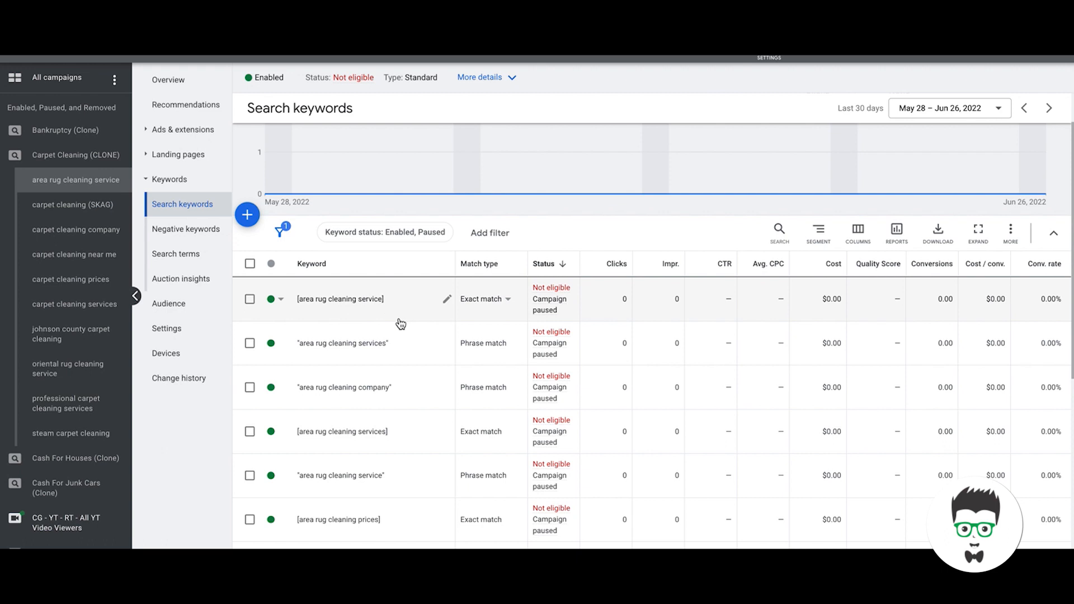
mouse_move(376, 322)
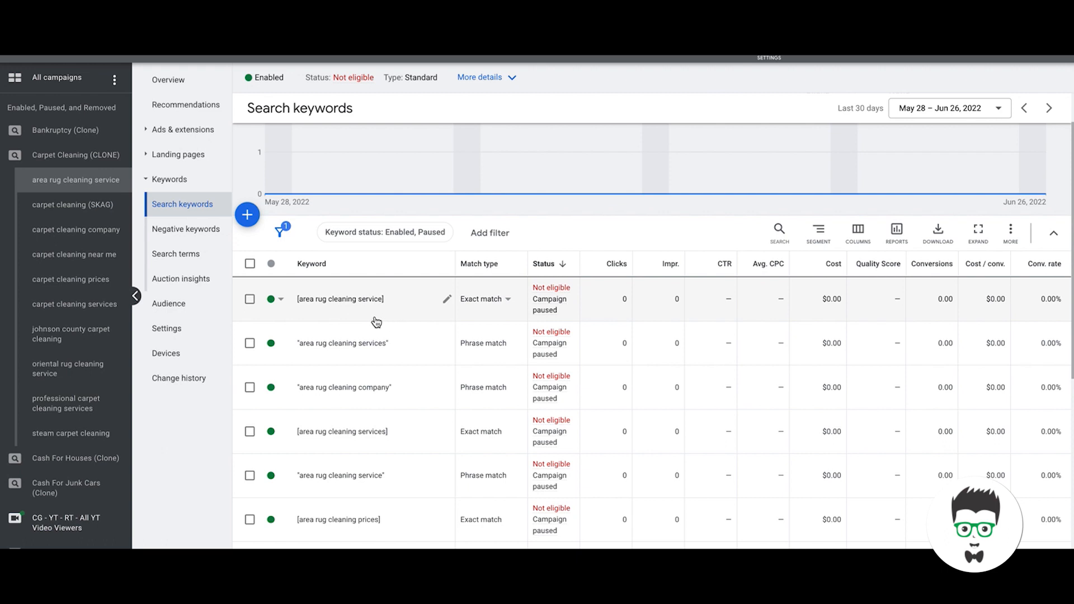
mouse_move(470, 63)
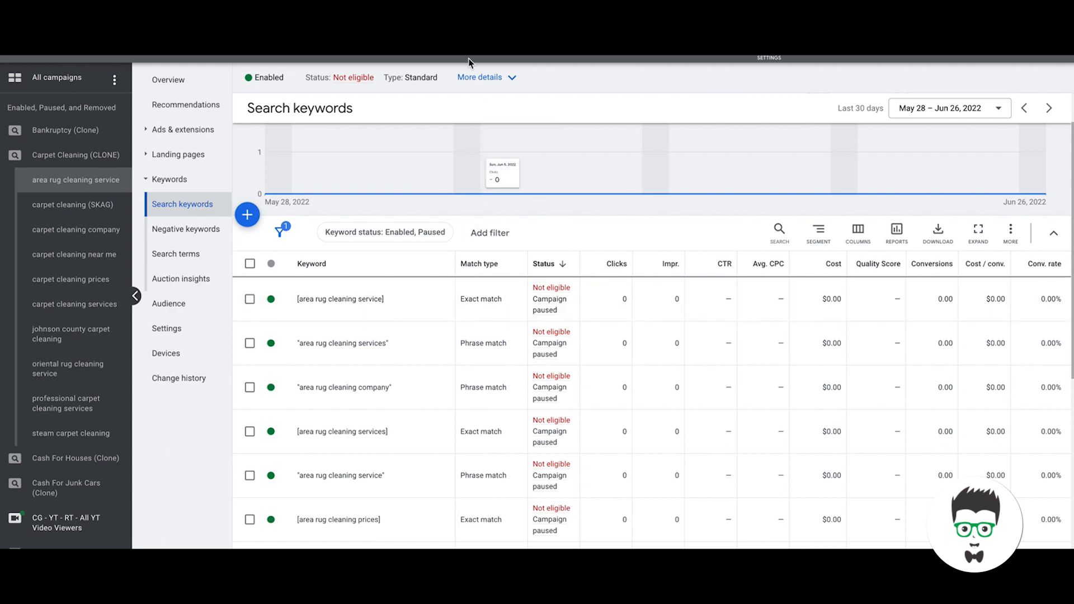
mouse_move(475, 60)
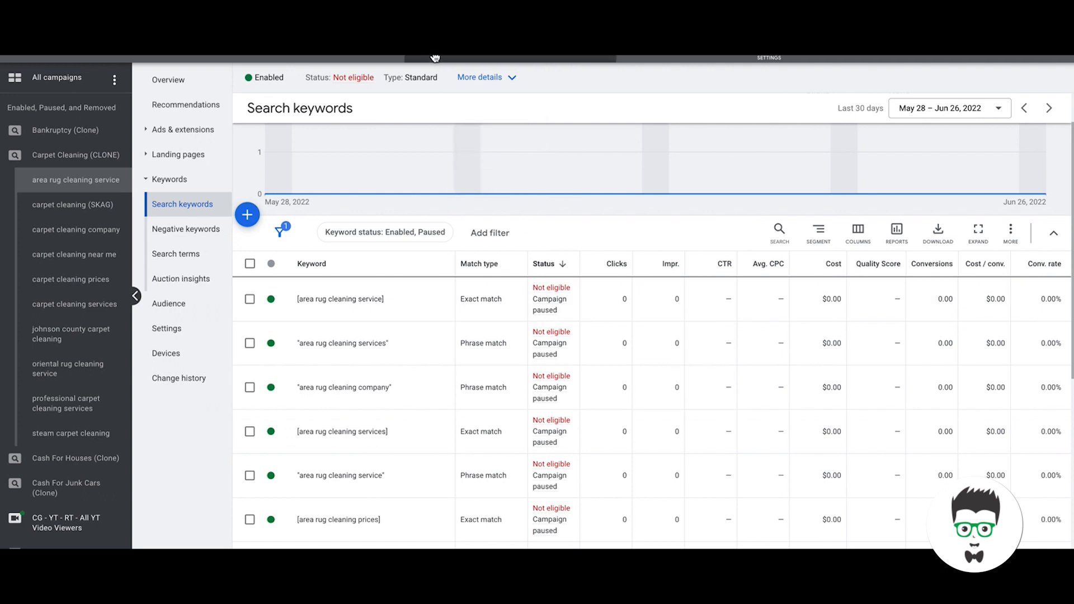
mouse_move(343, 394)
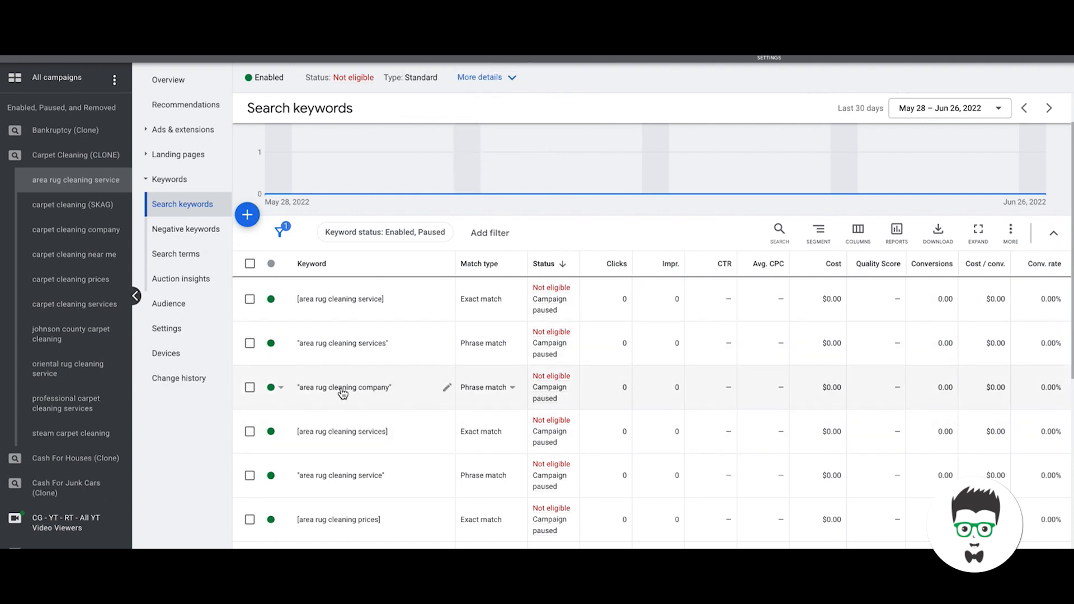
mouse_move(449, 414)
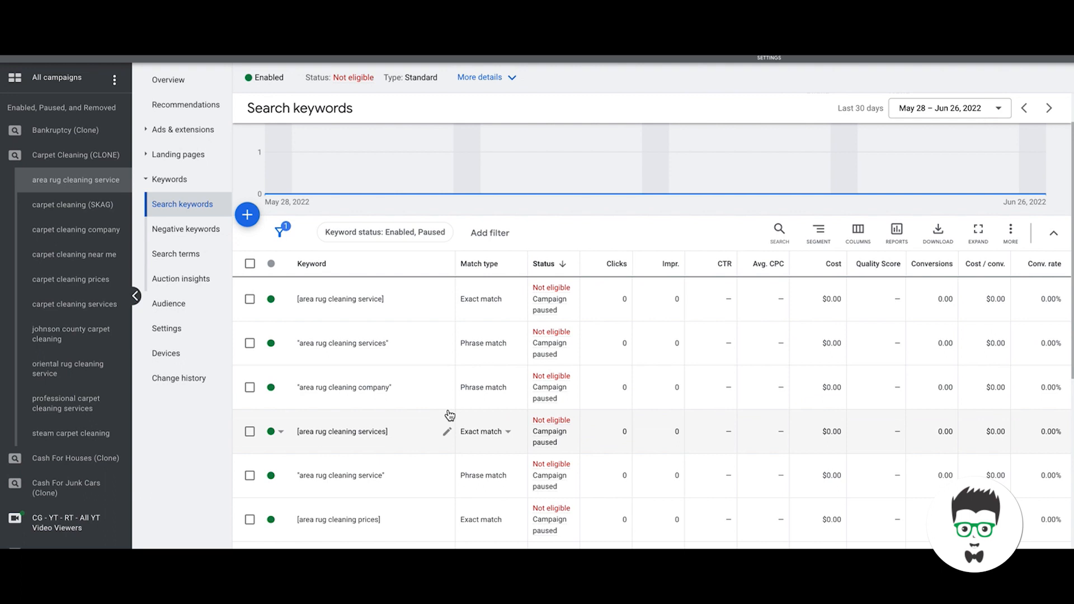
scroll(down, 3)
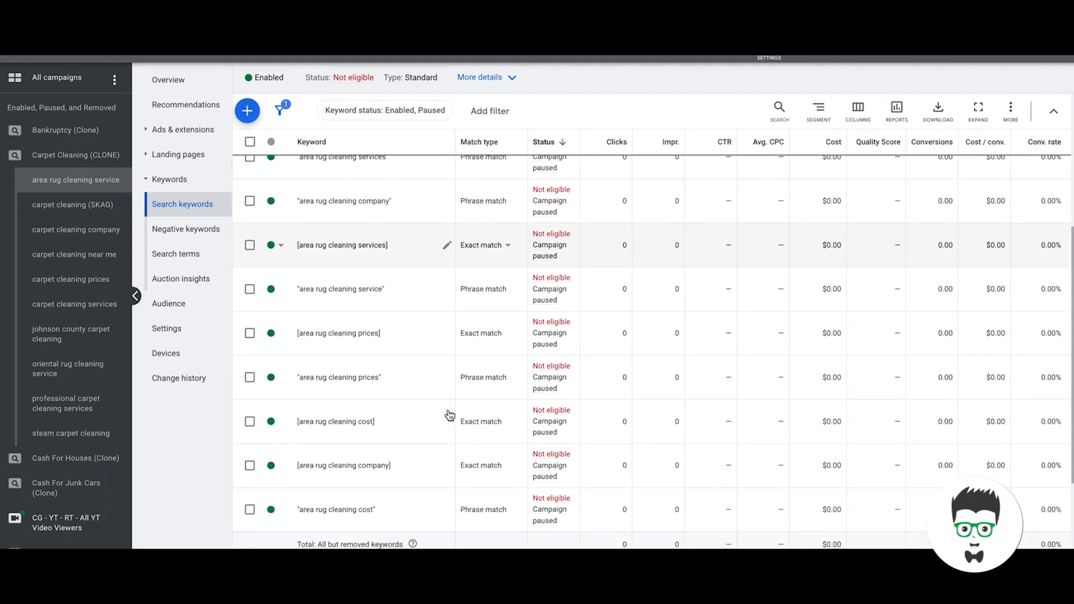
scroll(down, 3)
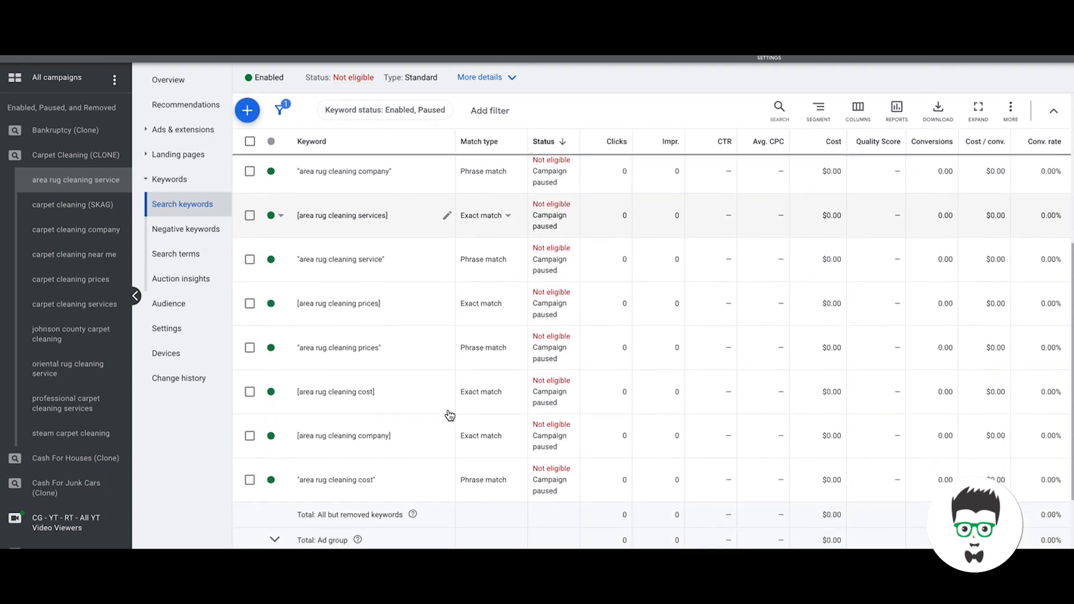
scroll(up, 3)
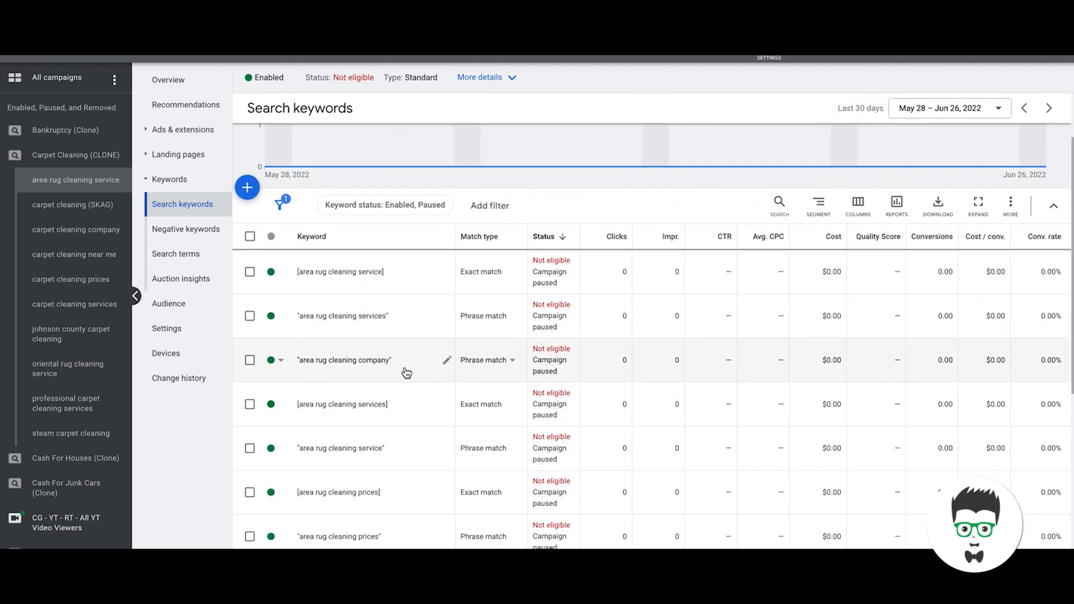
scroll(down, 3)
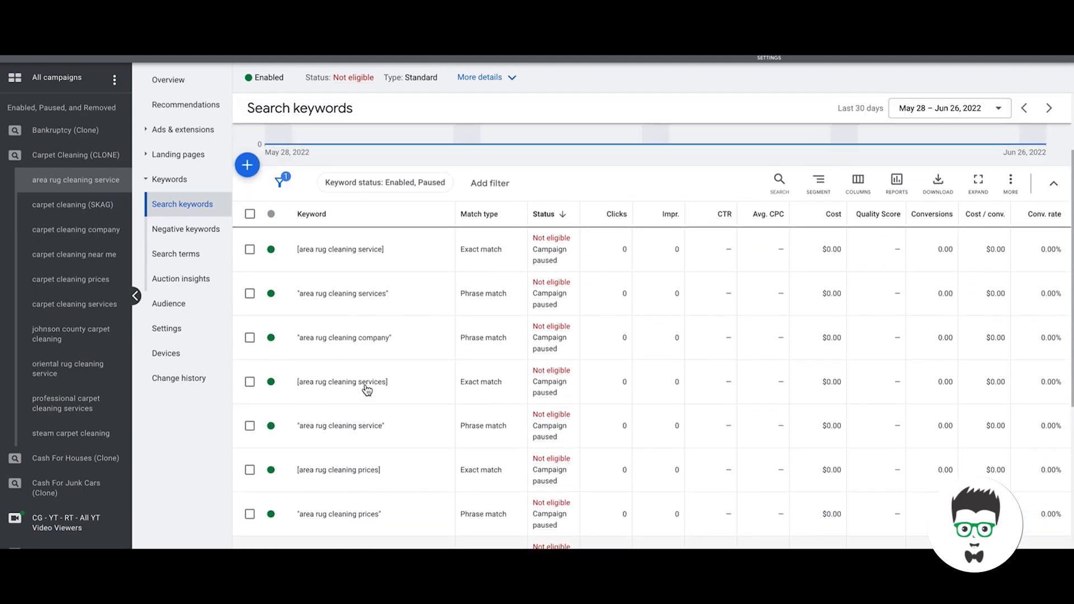
click(183, 129)
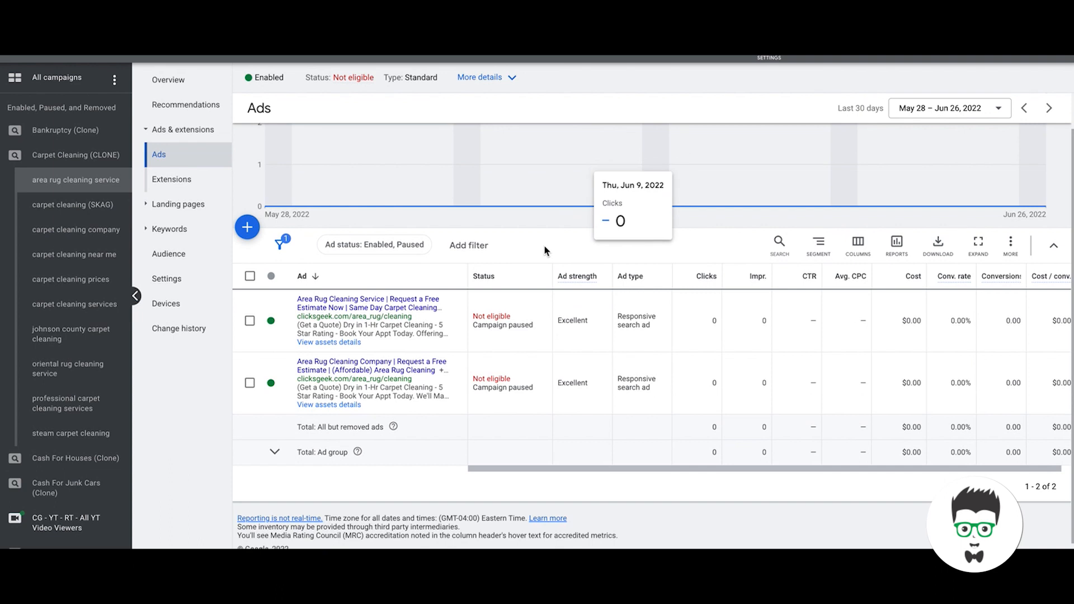
mouse_move(514, 387)
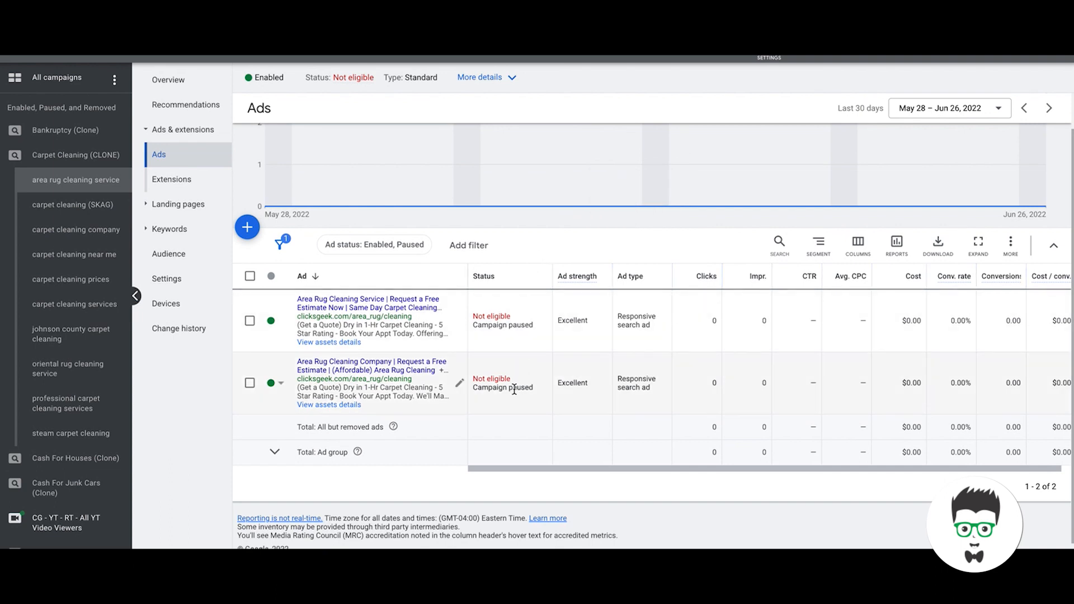
mouse_move(583, 380)
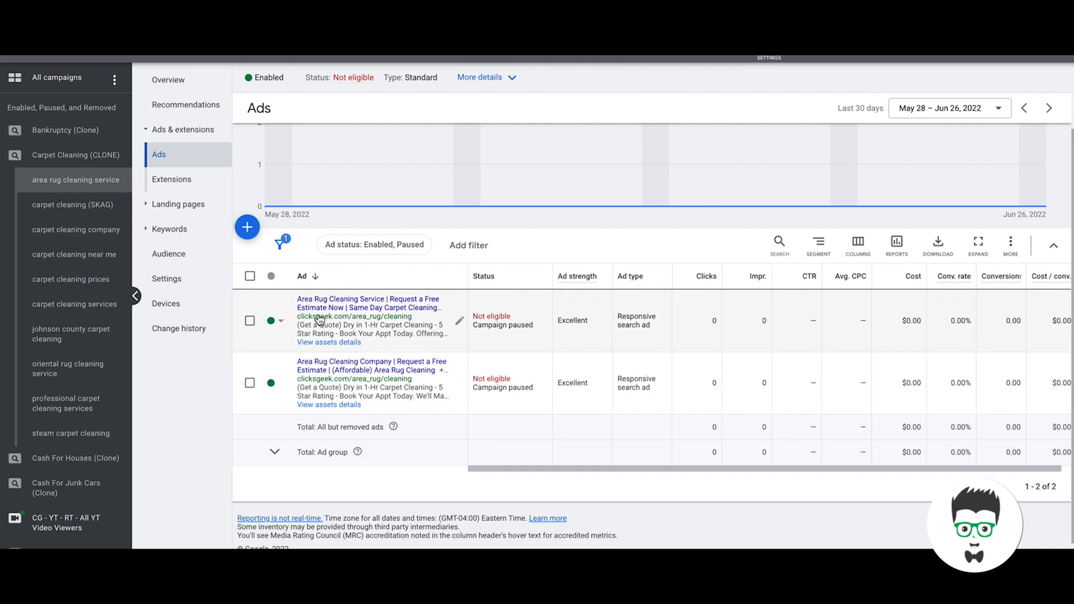
mouse_move(369, 307)
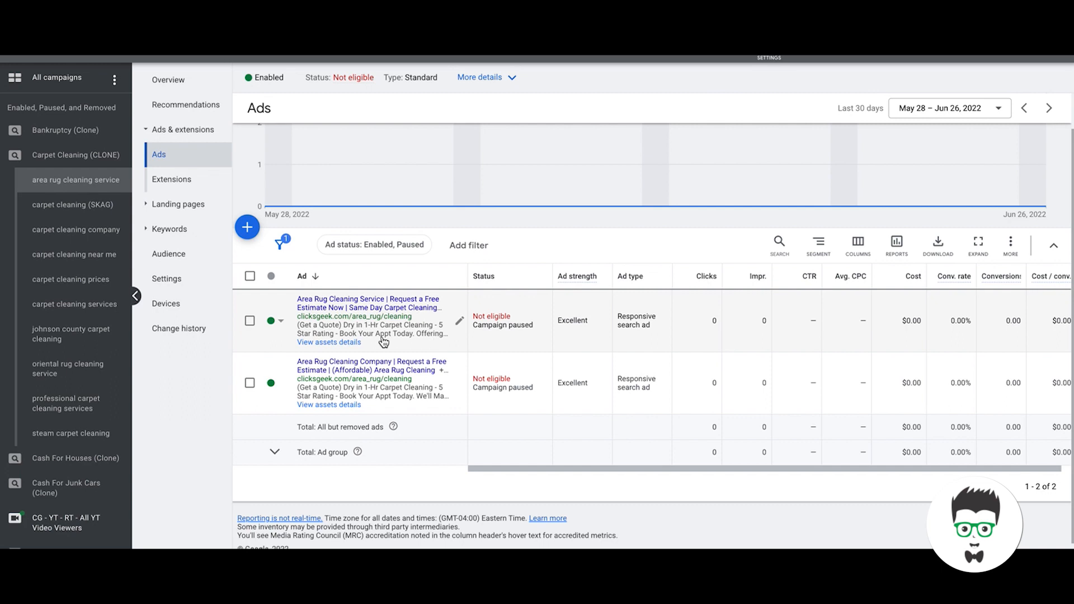
mouse_move(440, 407)
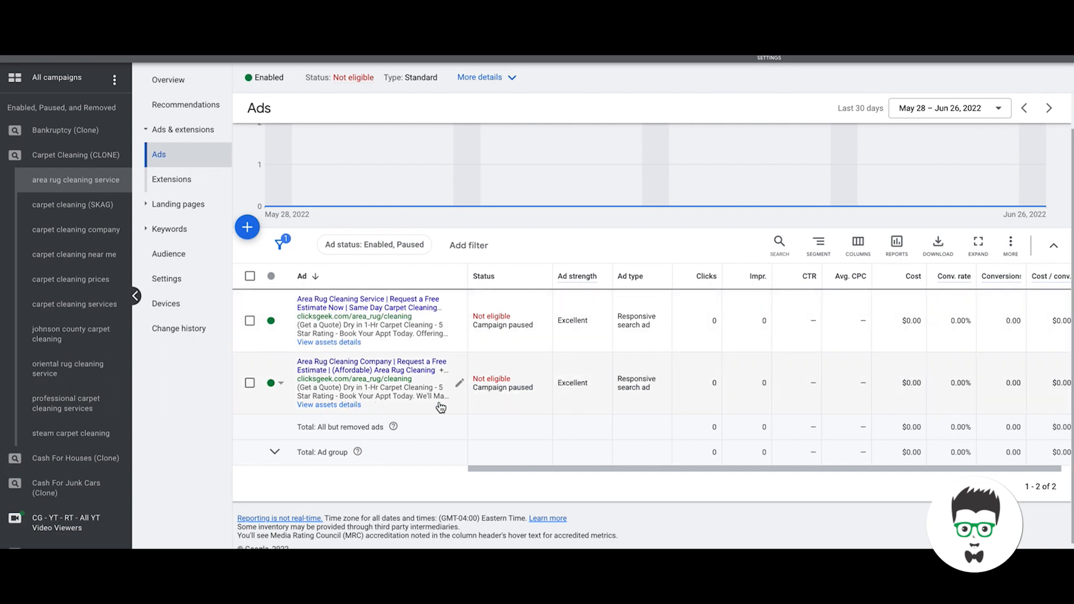
mouse_move(385, 398)
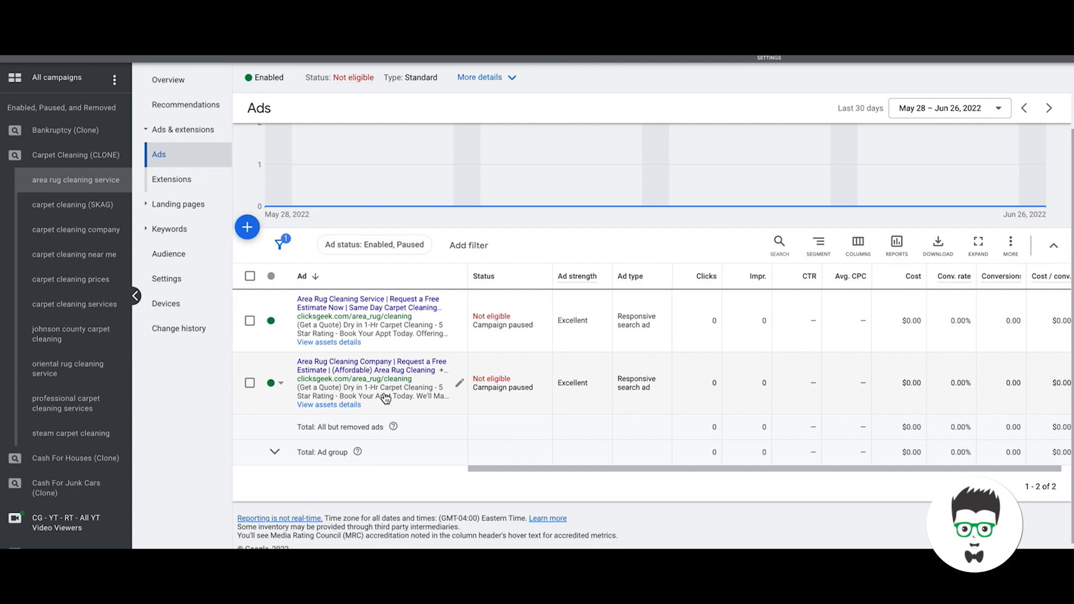
mouse_move(126, 223)
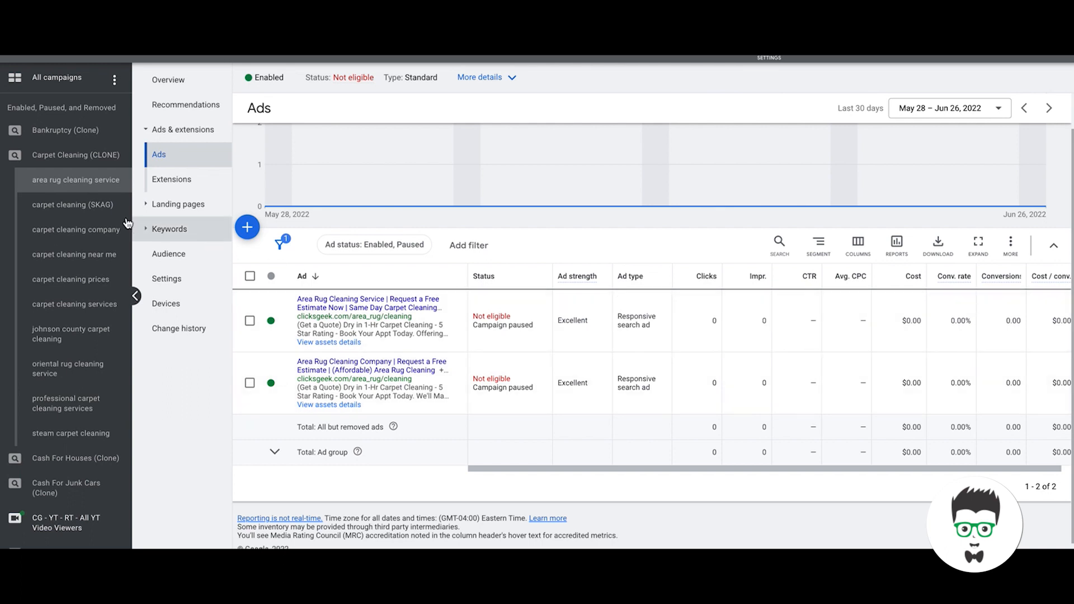
mouse_move(58, 369)
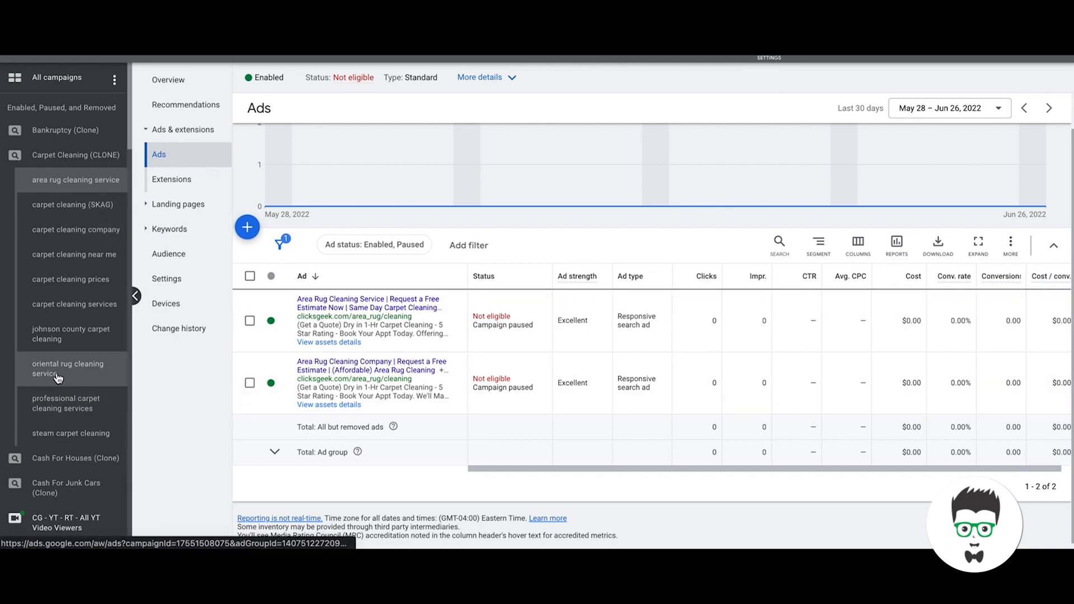
mouse_move(68, 368)
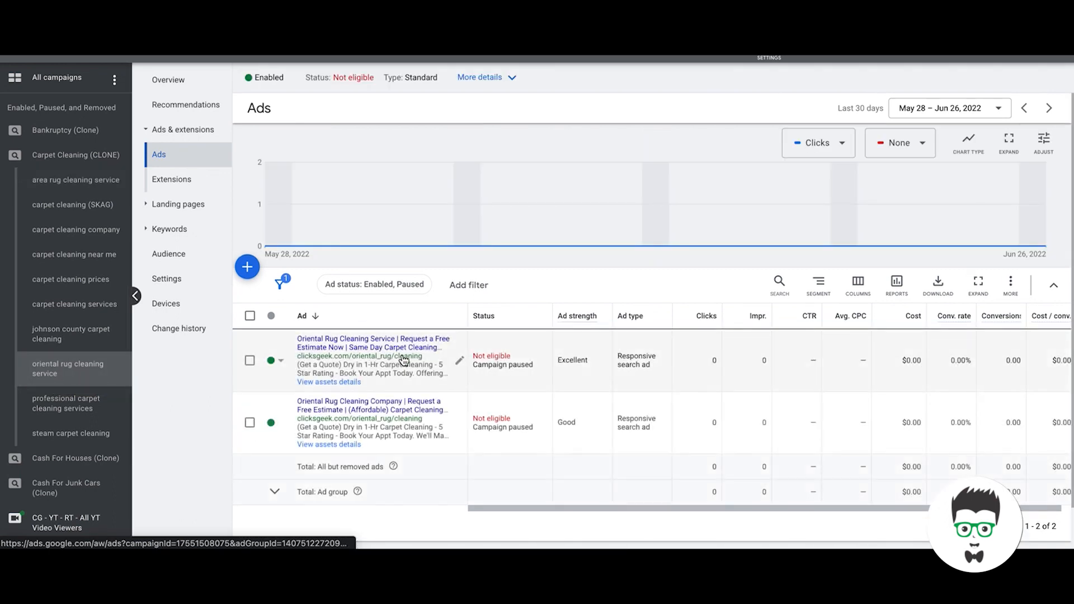
mouse_move(333, 415)
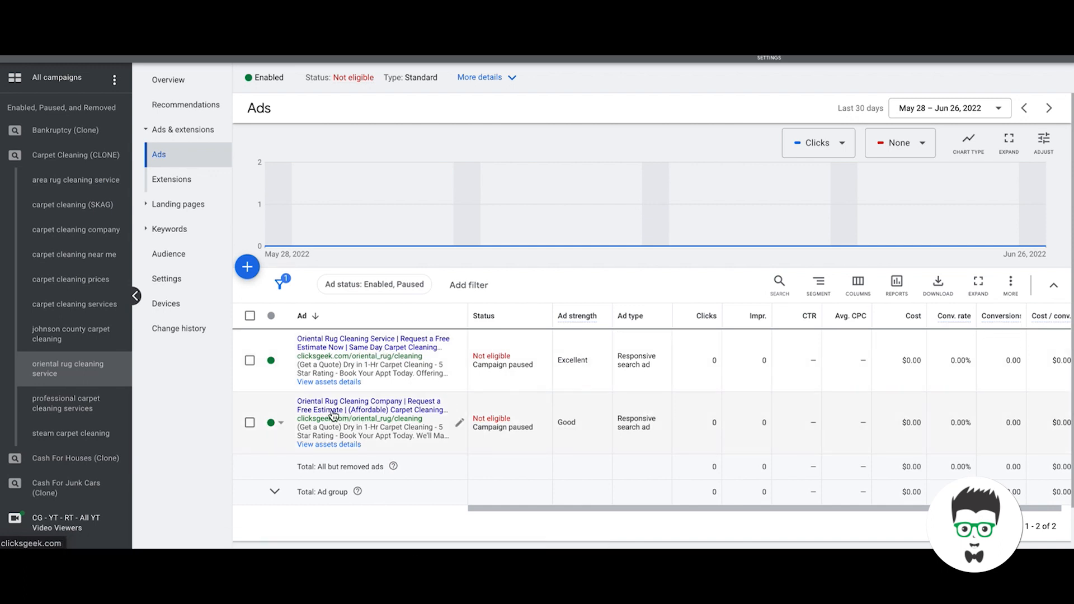
- Scroll through the two oriental rug cleaning service responsive search ads
scroll(down, 3)
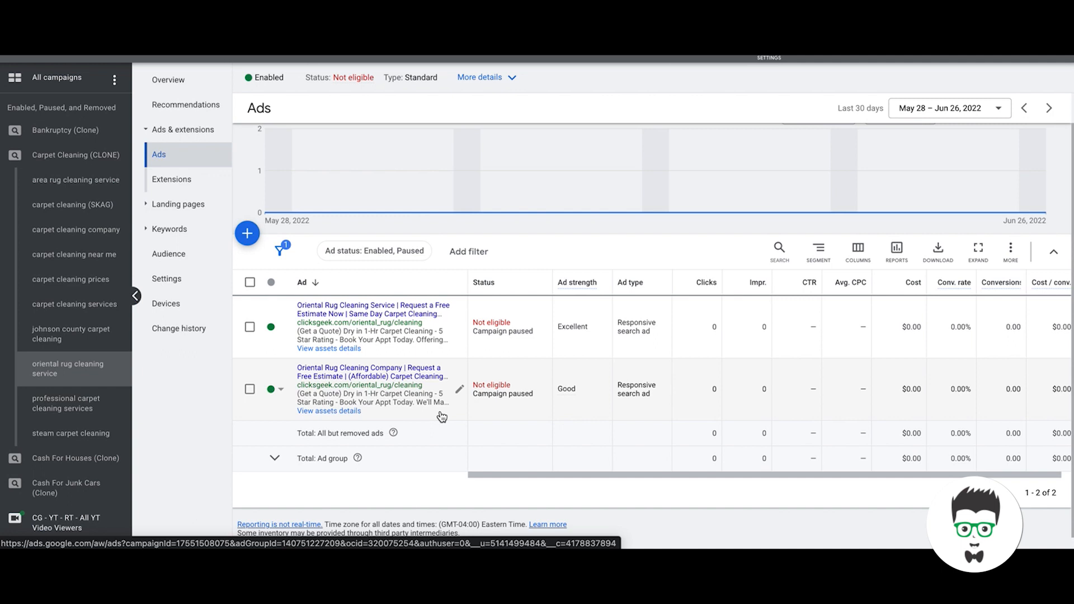
mouse_move(409, 364)
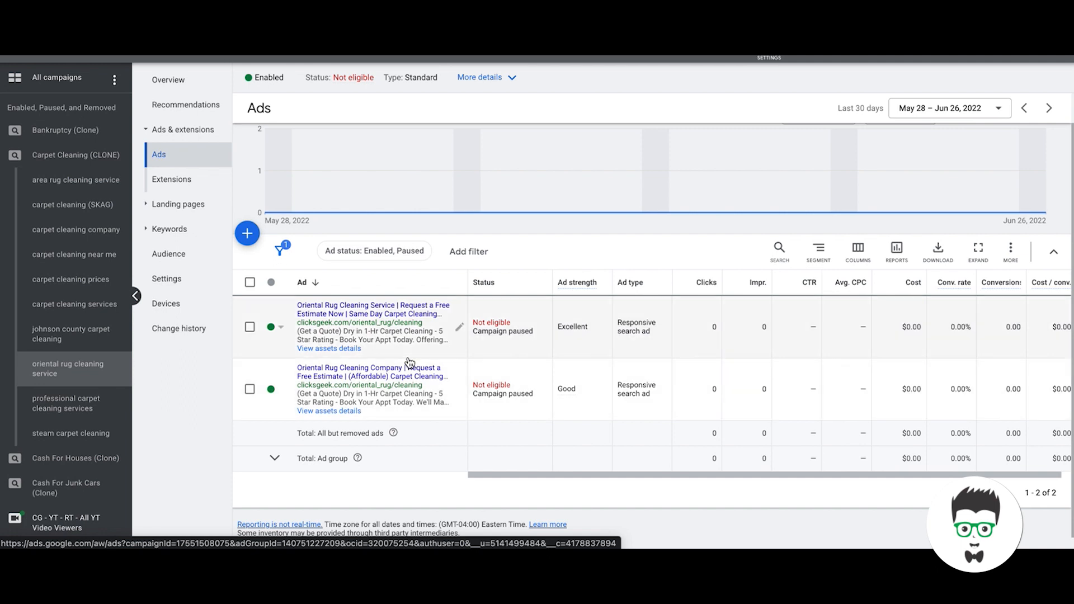
mouse_move(144, 187)
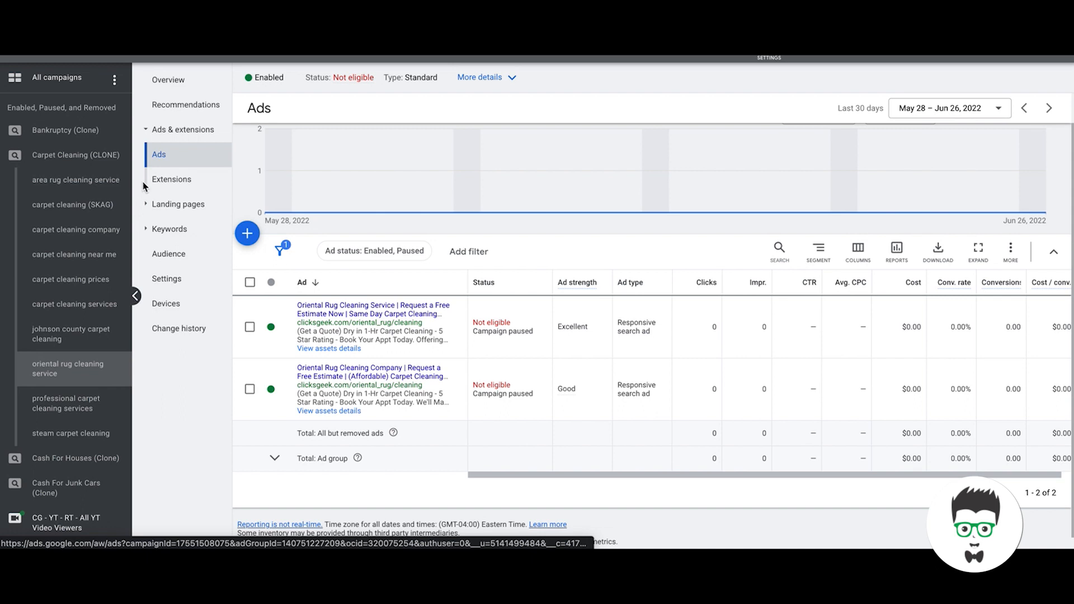
mouse_move(75, 155)
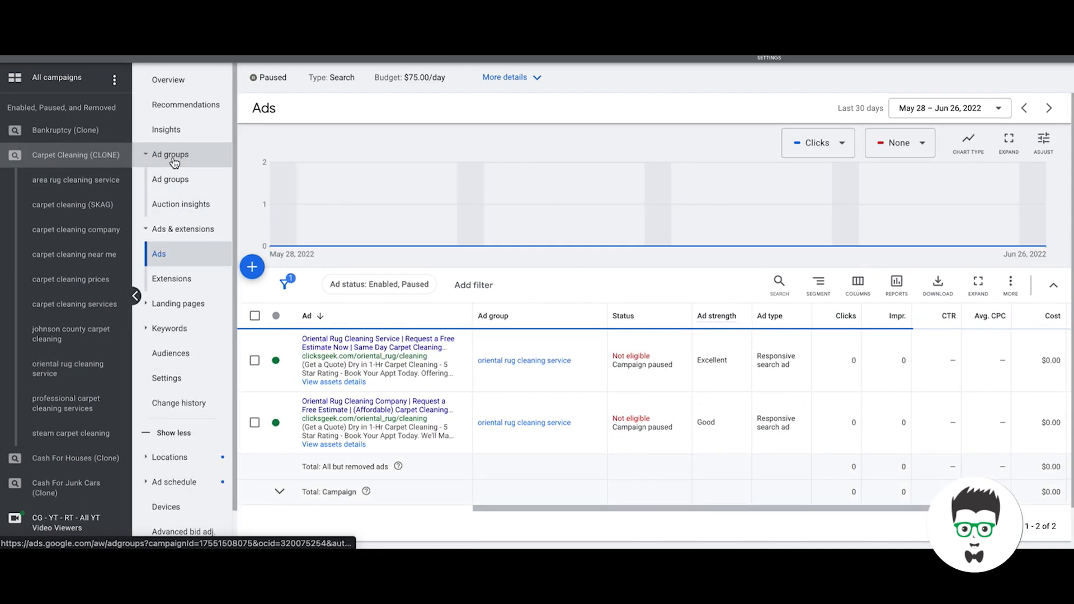
- Show all ten Carpet Cleaning (CLONE) ad groups via the Ad groups menu
click(170, 180)
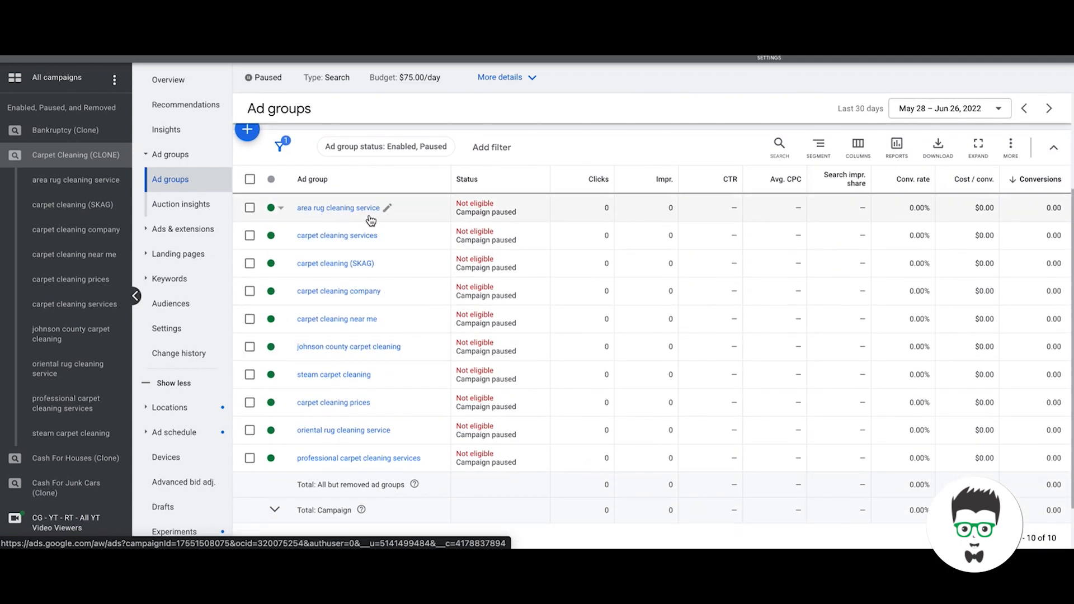
mouse_move(322, 312)
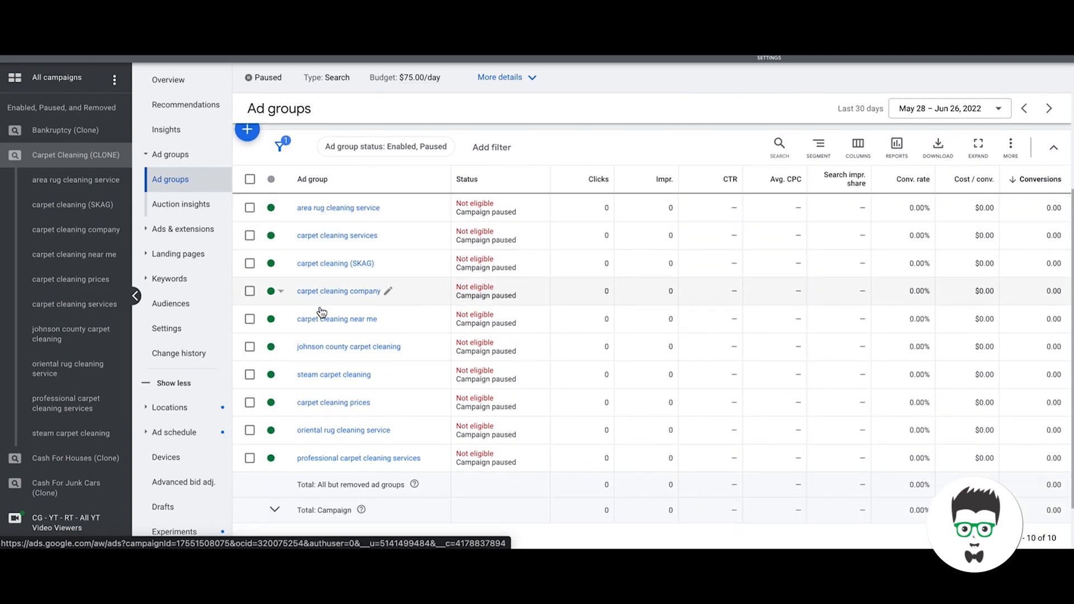
mouse_move(376, 466)
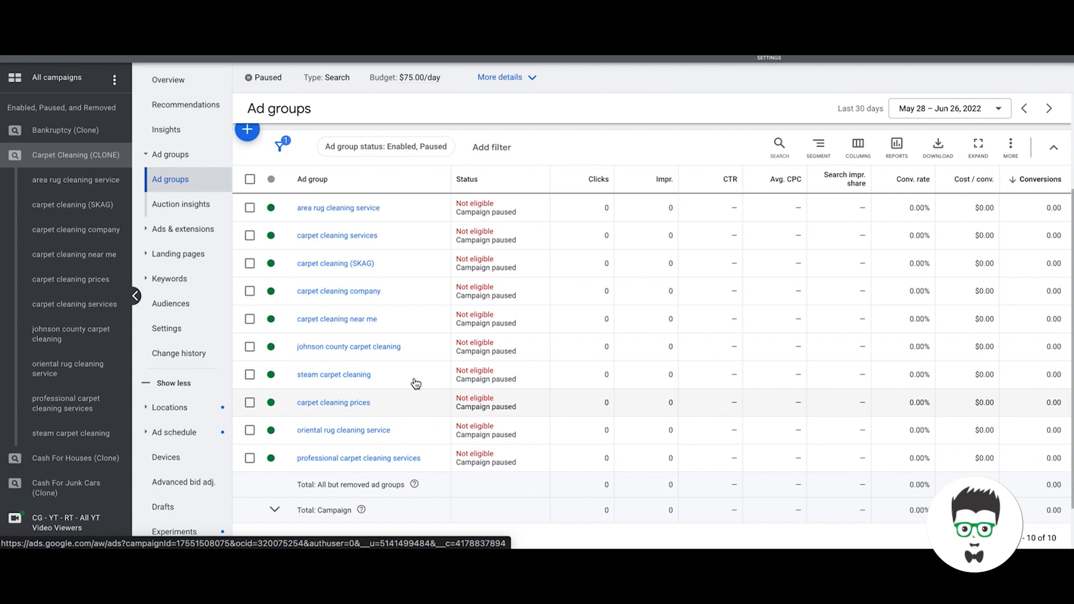
mouse_move(369, 297)
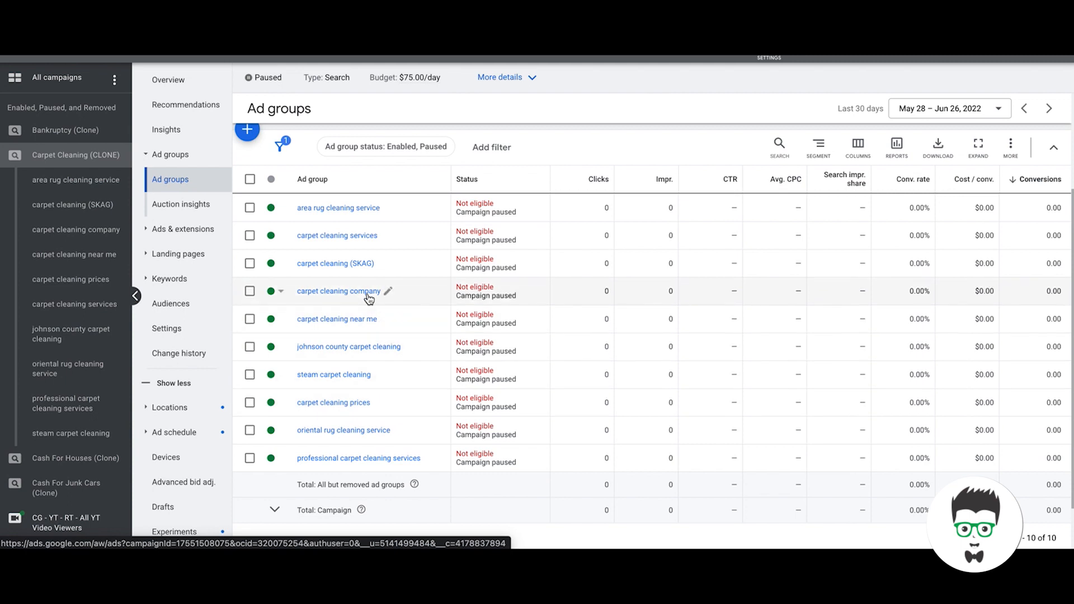
mouse_move(178, 254)
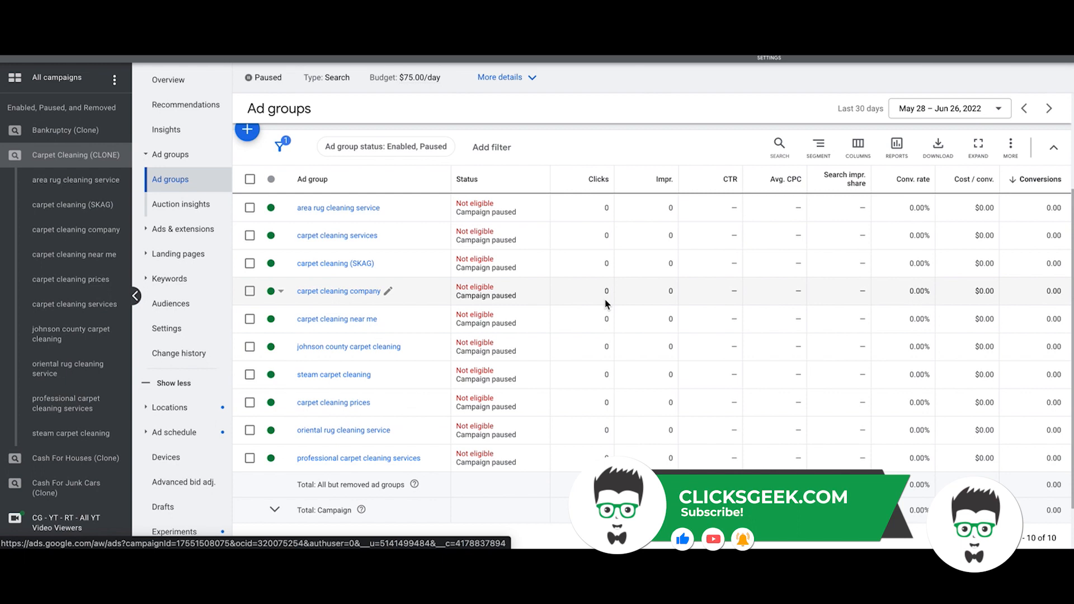
mouse_move(568, 150)
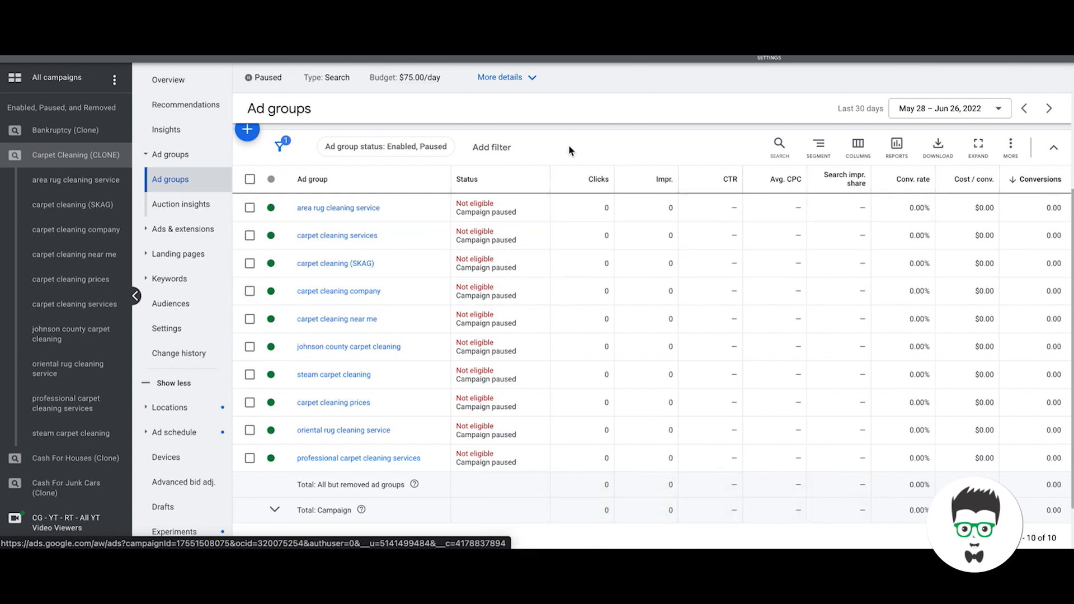